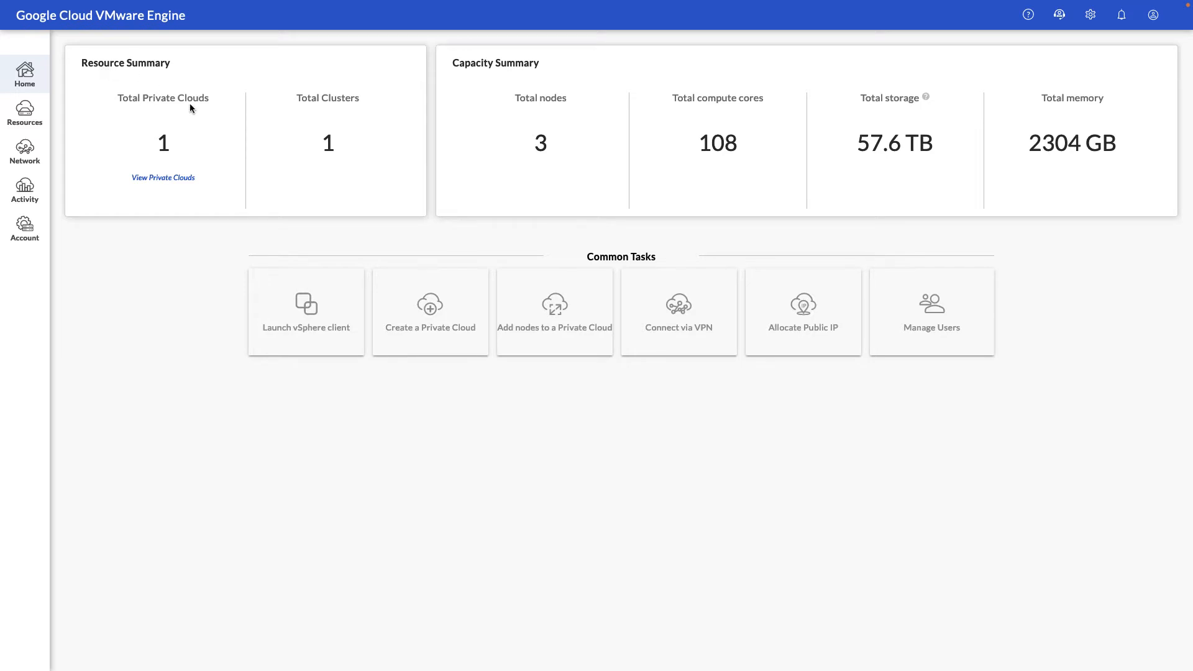
{"action": "mouse_move", "coordinate": [511, 97]}
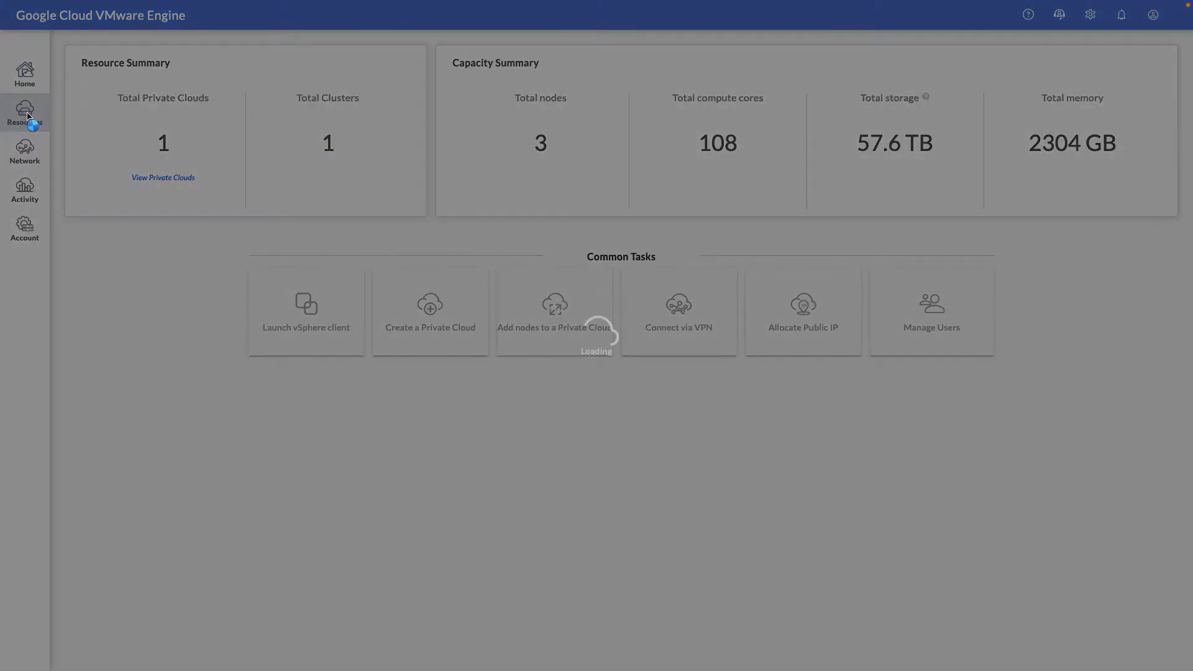
Open the gcve-demo private cloud from the Private Clouds list to view its Summary.
{"action": "left_click", "coordinate": [25, 115]}
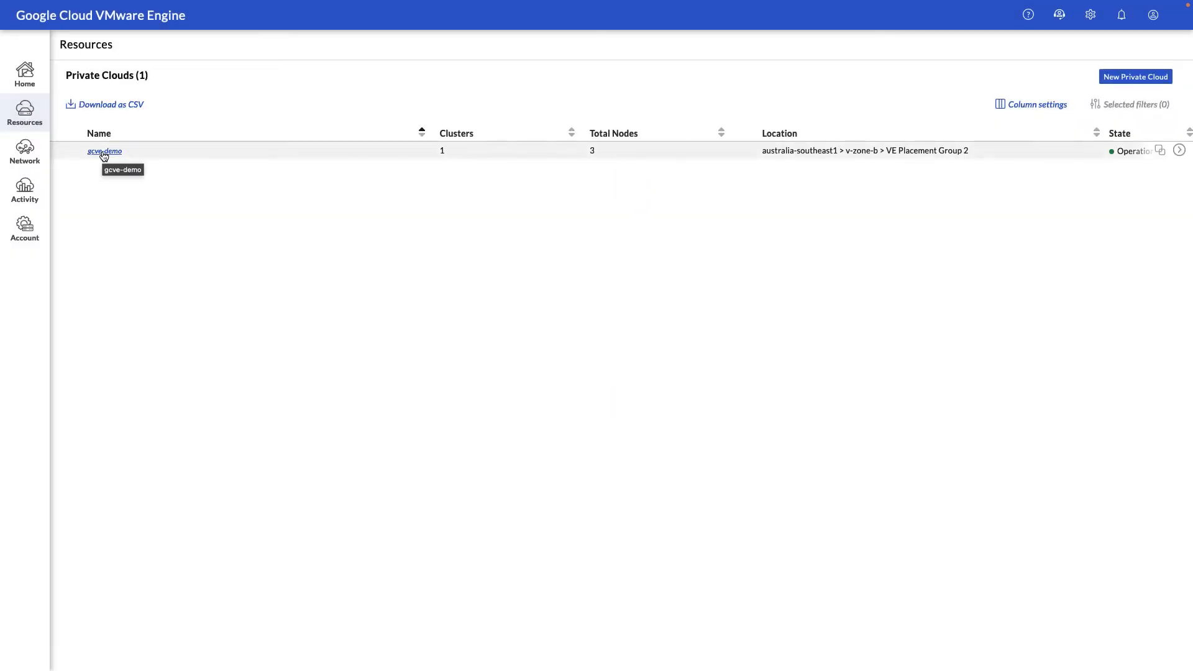
{"action": "left_click", "coordinate": [105, 151]}
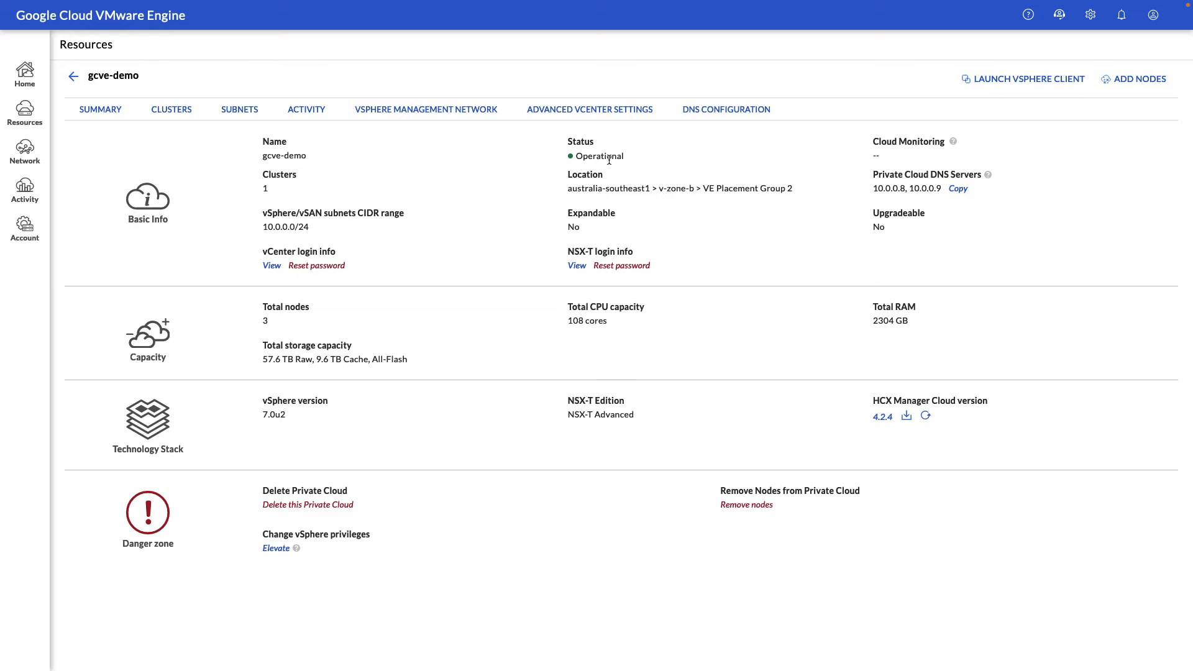
{"action": "mouse_move", "coordinate": [329, 231]}
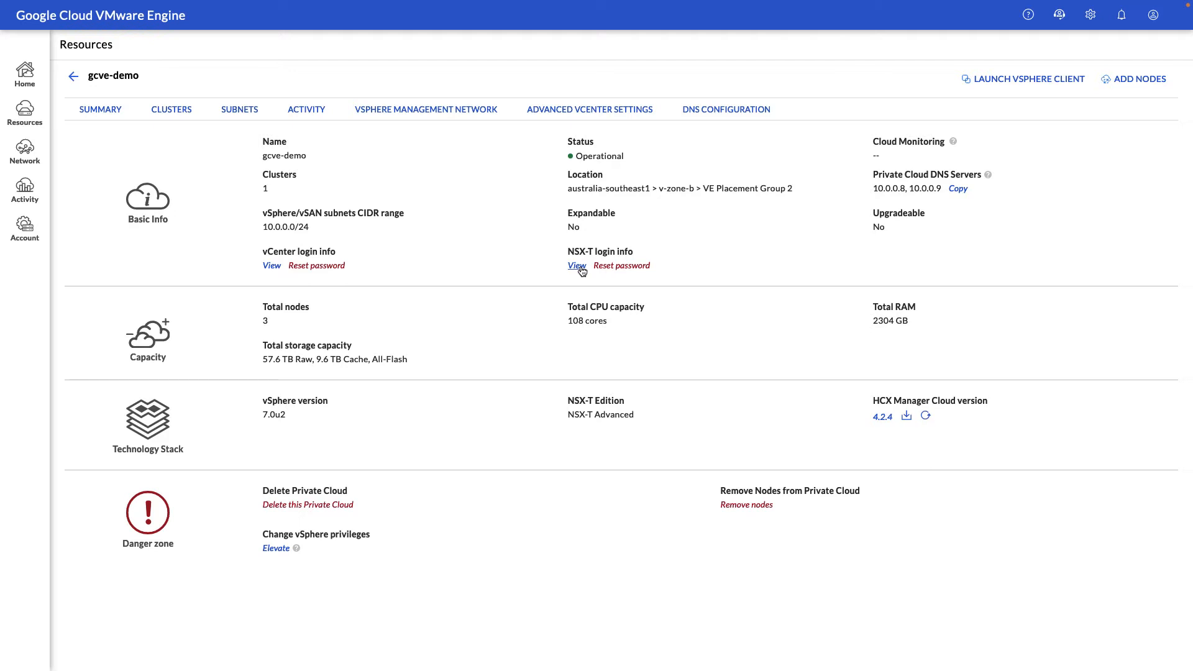
{"action": "mouse_move", "coordinate": [409, 339]}
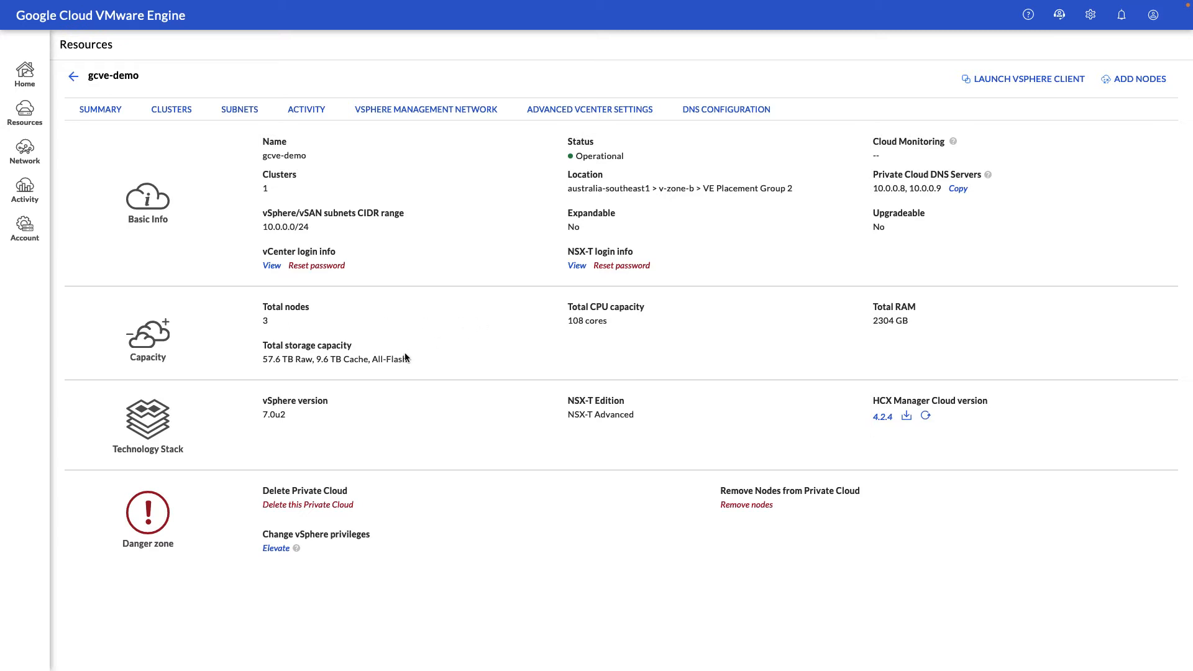
{"action": "mouse_move", "coordinate": [415, 427]}
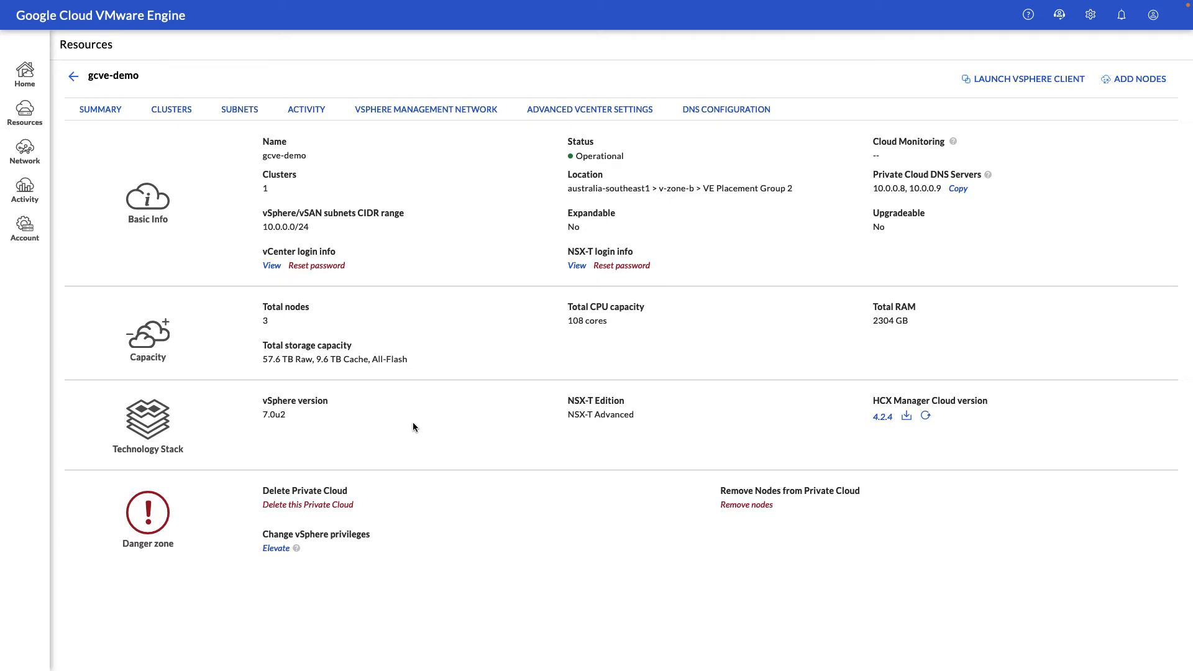
{"action": "mouse_move", "coordinate": [401, 507]}
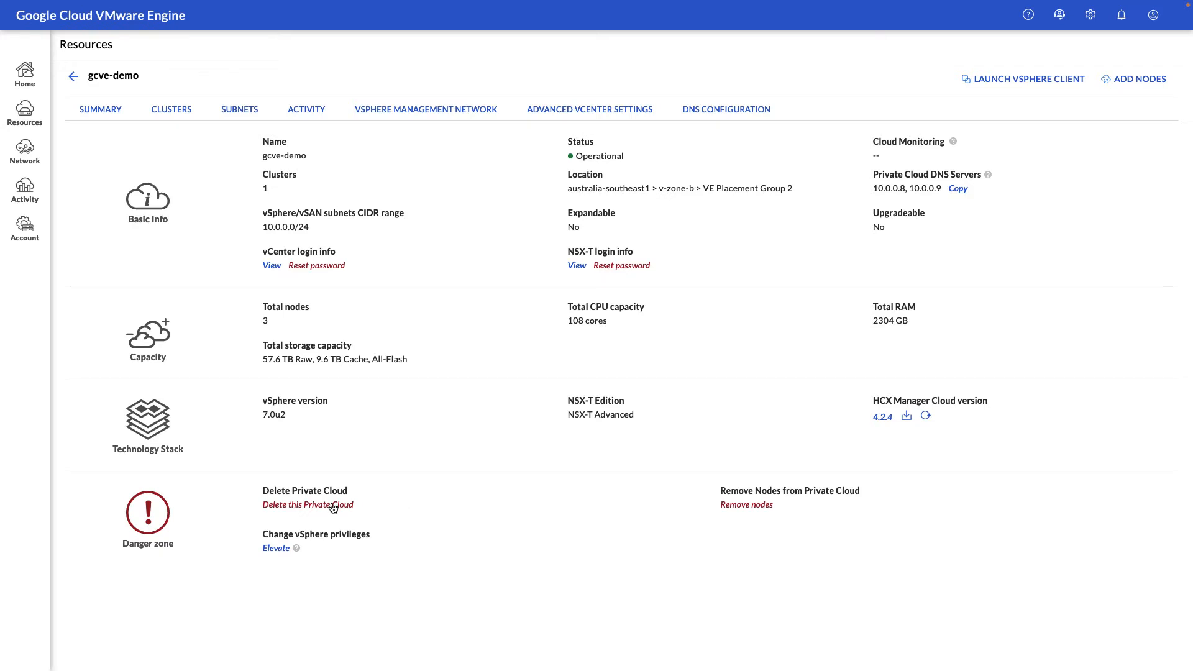
{"action": "mouse_move", "coordinate": [738, 512]}
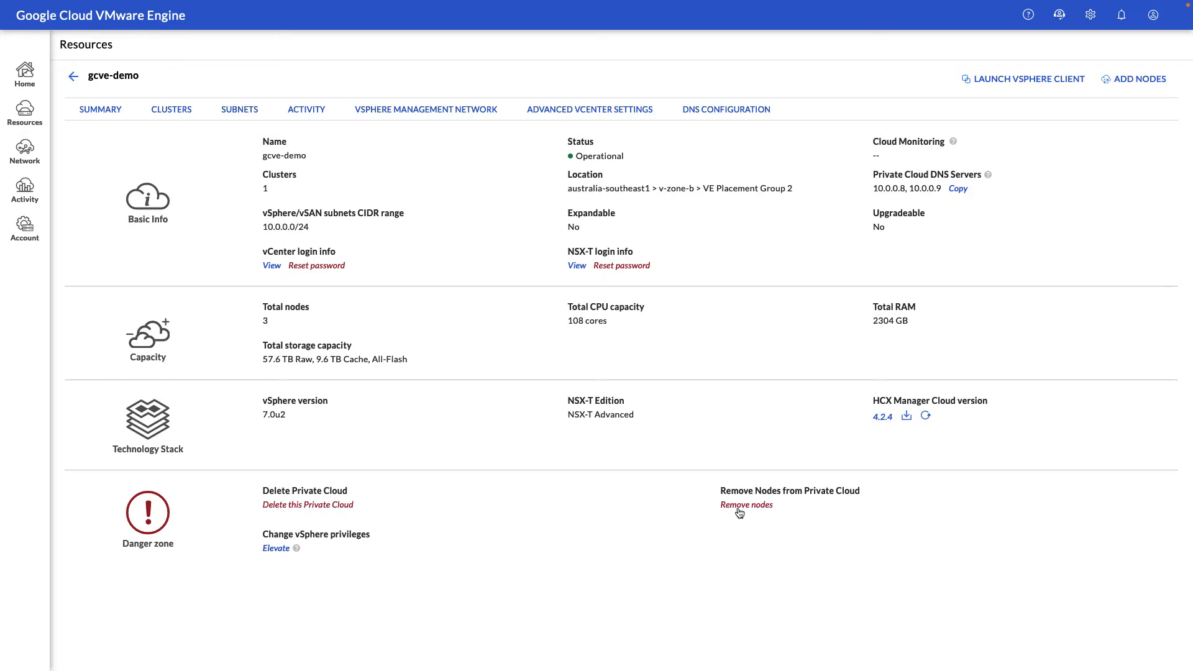
{"action": "mouse_move", "coordinate": [701, 514]}
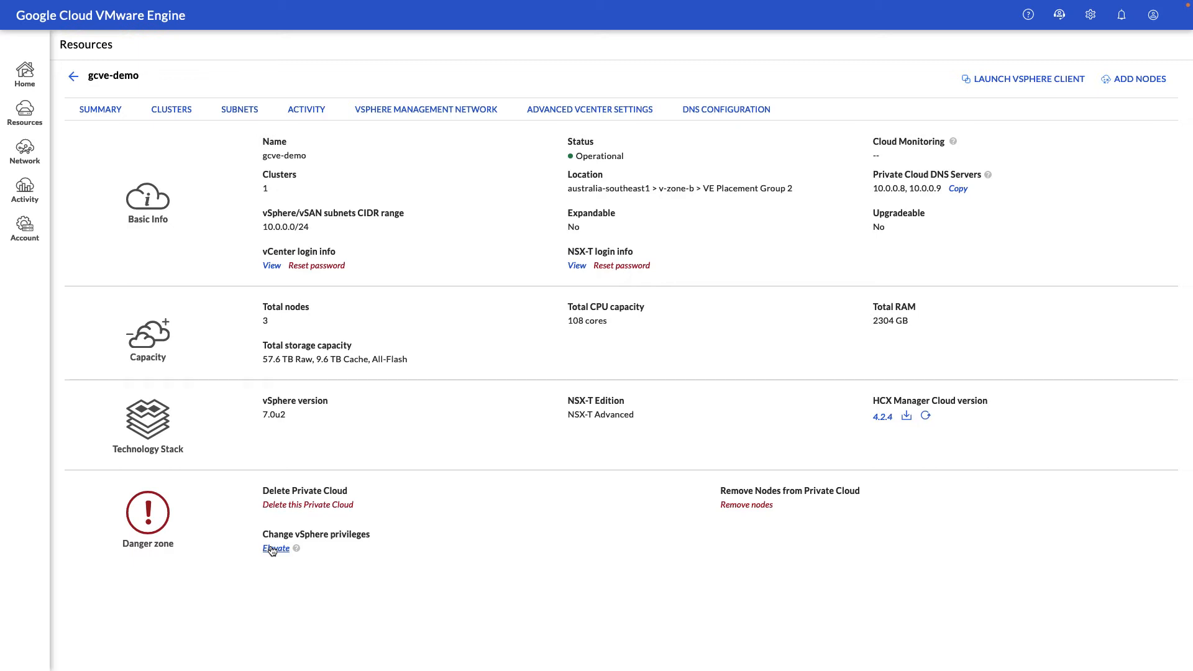
{"action": "left_click", "coordinate": [276, 548]}
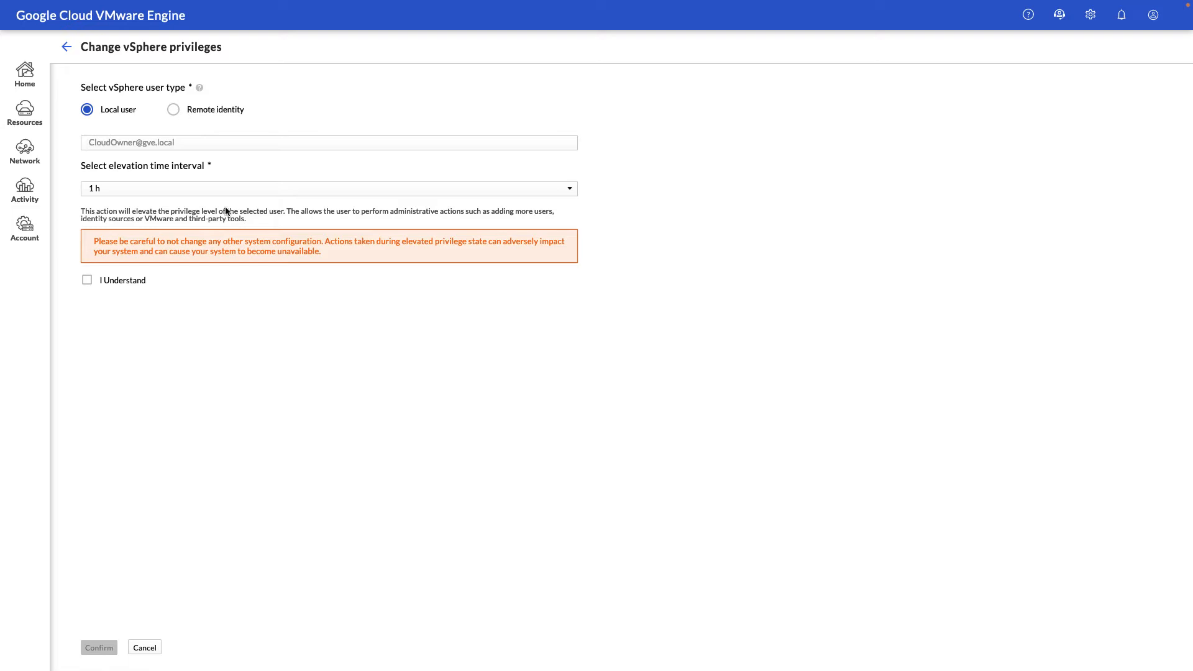
{"action": "left_click", "coordinate": [67, 46]}
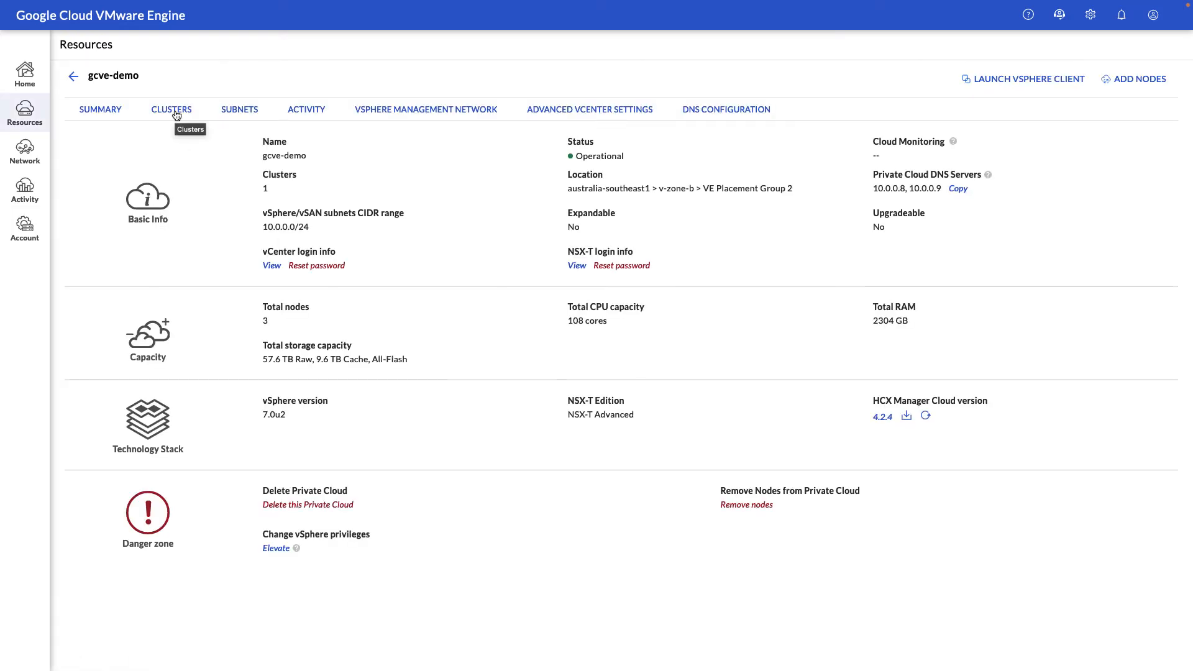
{"action": "left_click", "coordinate": [172, 109]}
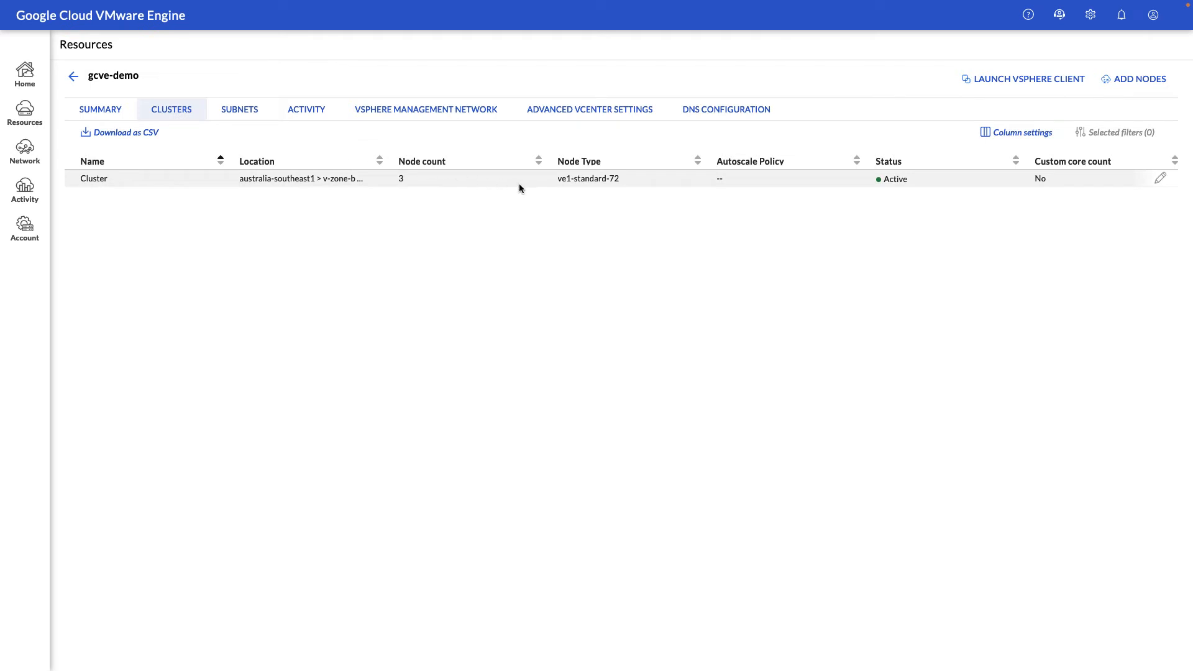
{"action": "mouse_move", "coordinate": [860, 184]}
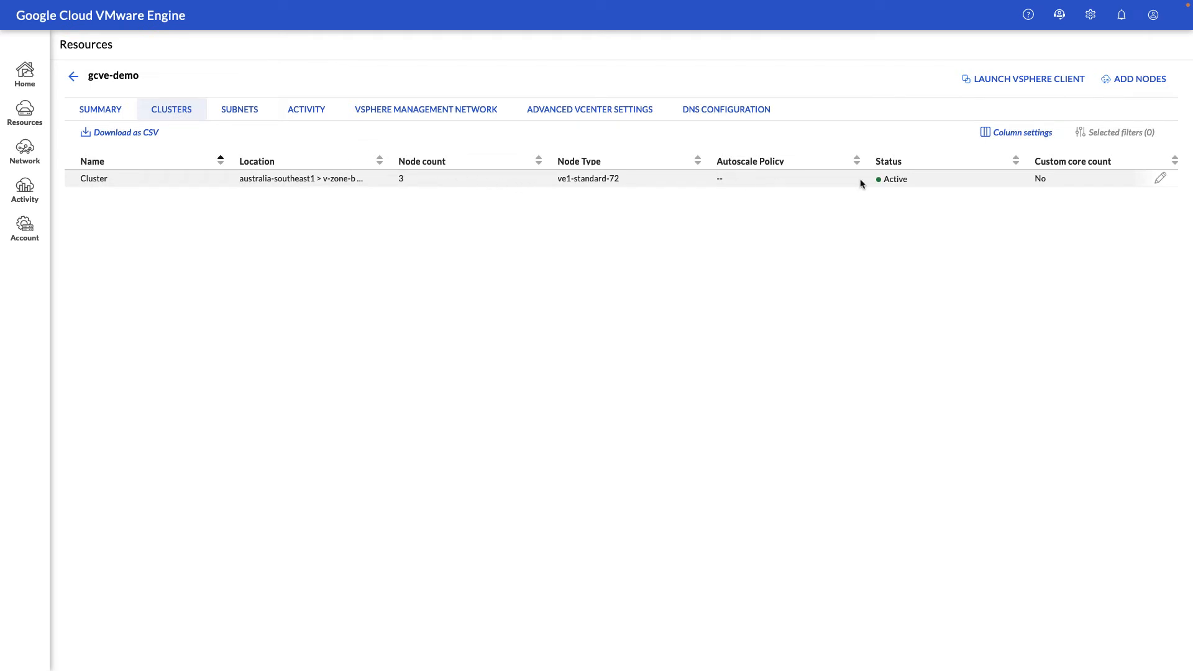
{"action": "left_click", "coordinate": [1159, 178]}
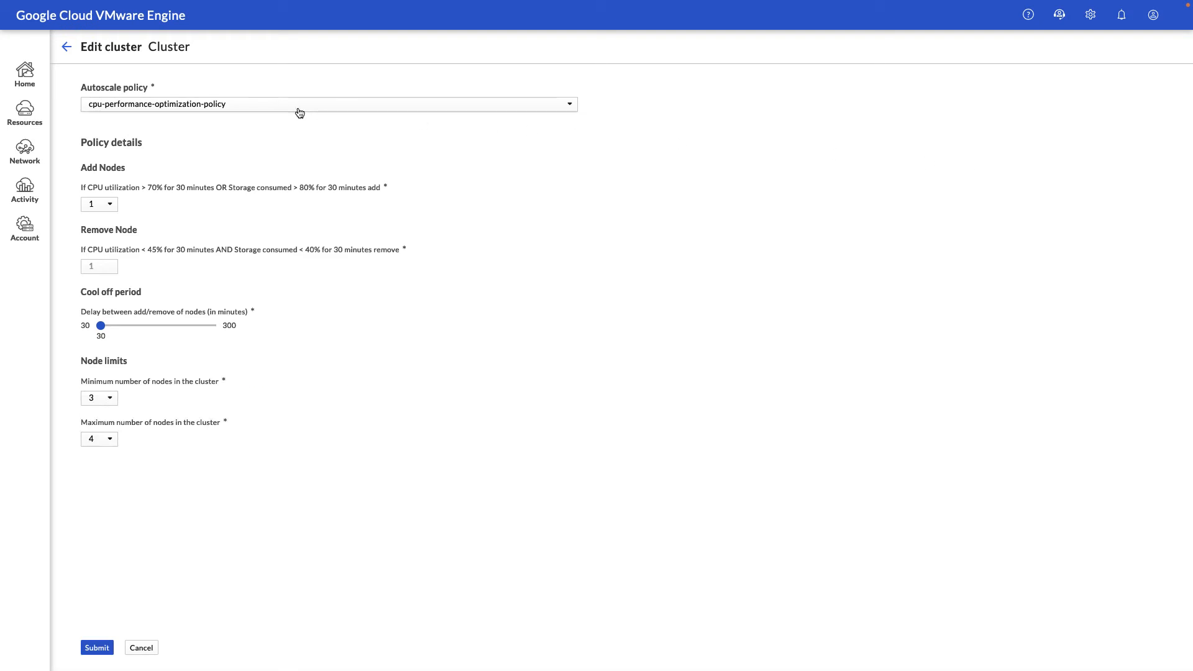
{"action": "mouse_move", "coordinate": [299, 113]}
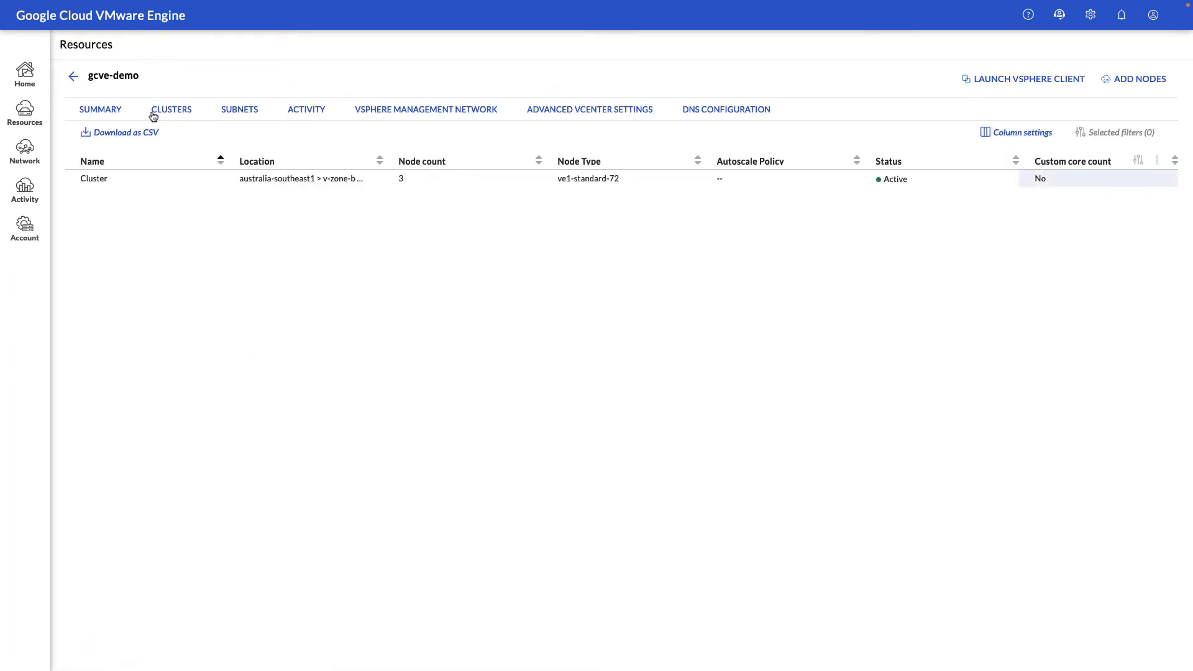
{"action": "left_click", "coordinate": [99, 109]}
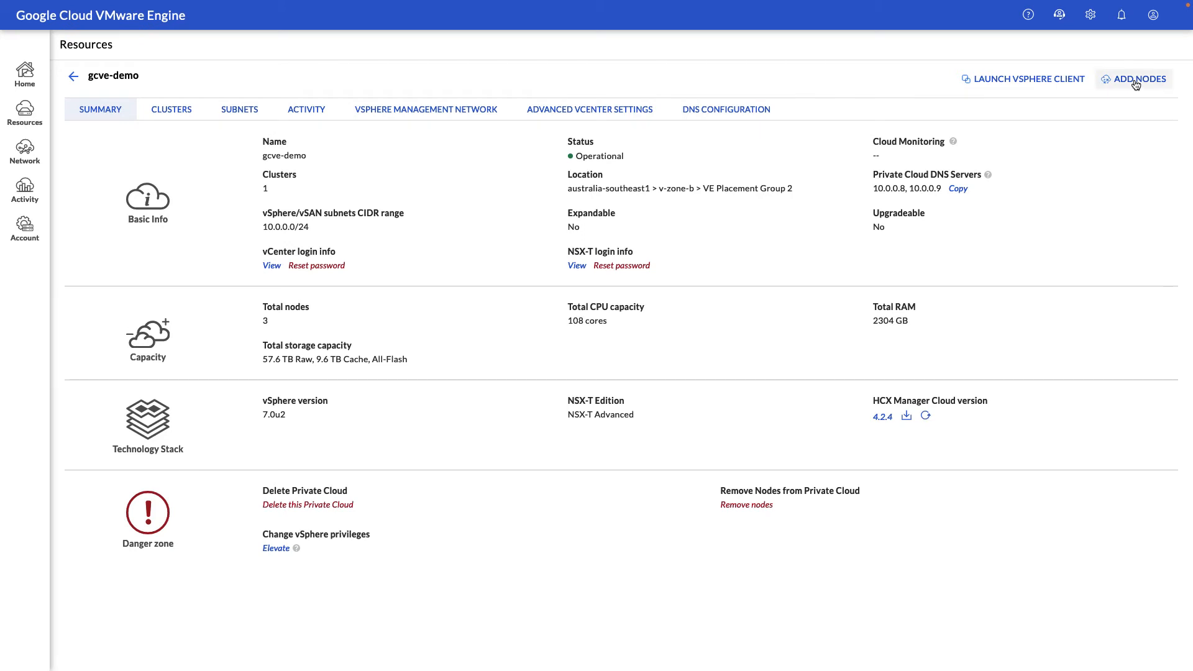
{"action": "left_click", "coordinate": [1133, 78]}
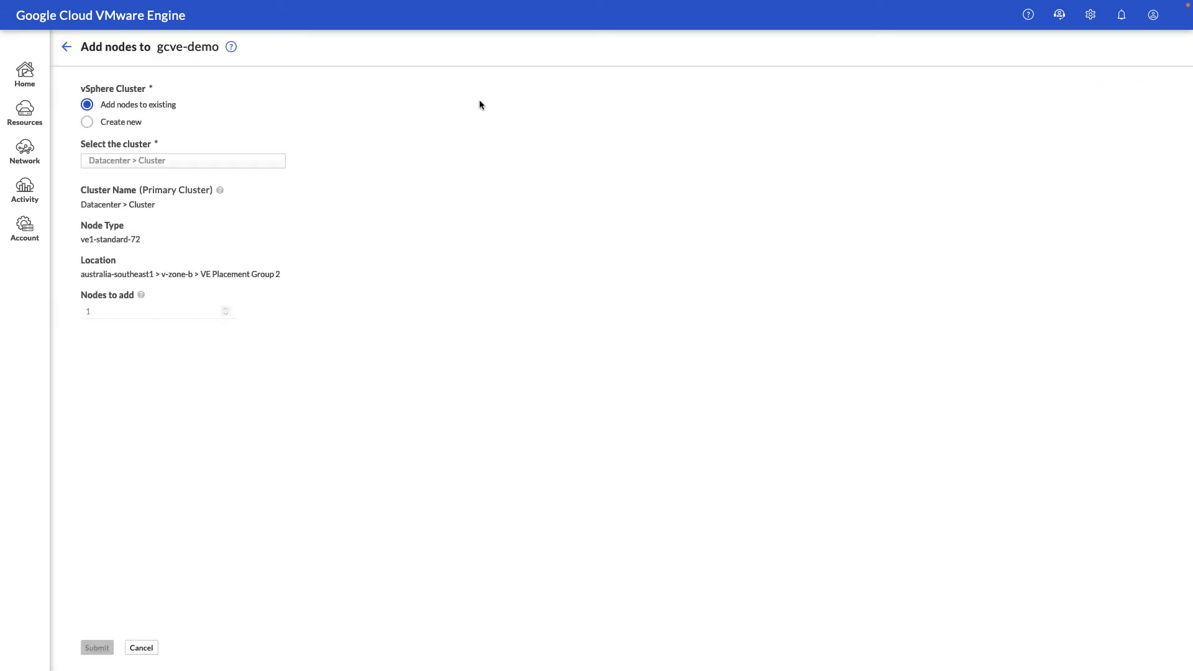
{"action": "mouse_move", "coordinate": [172, 108]}
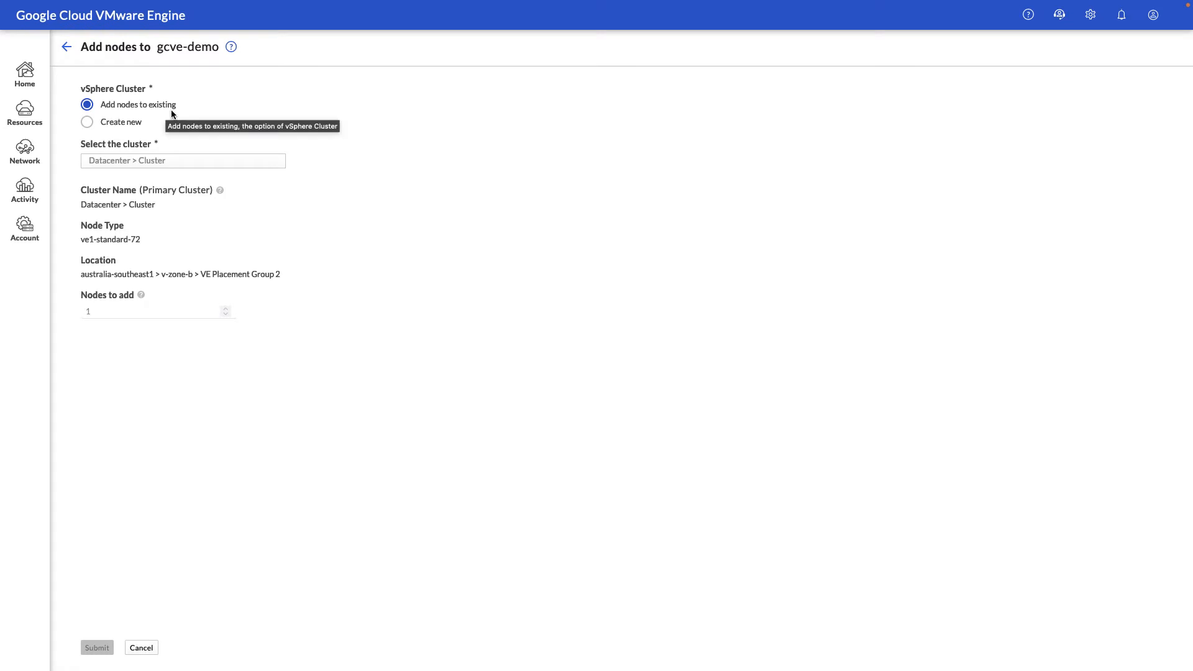
{"action": "mouse_move", "coordinate": [128, 124]}
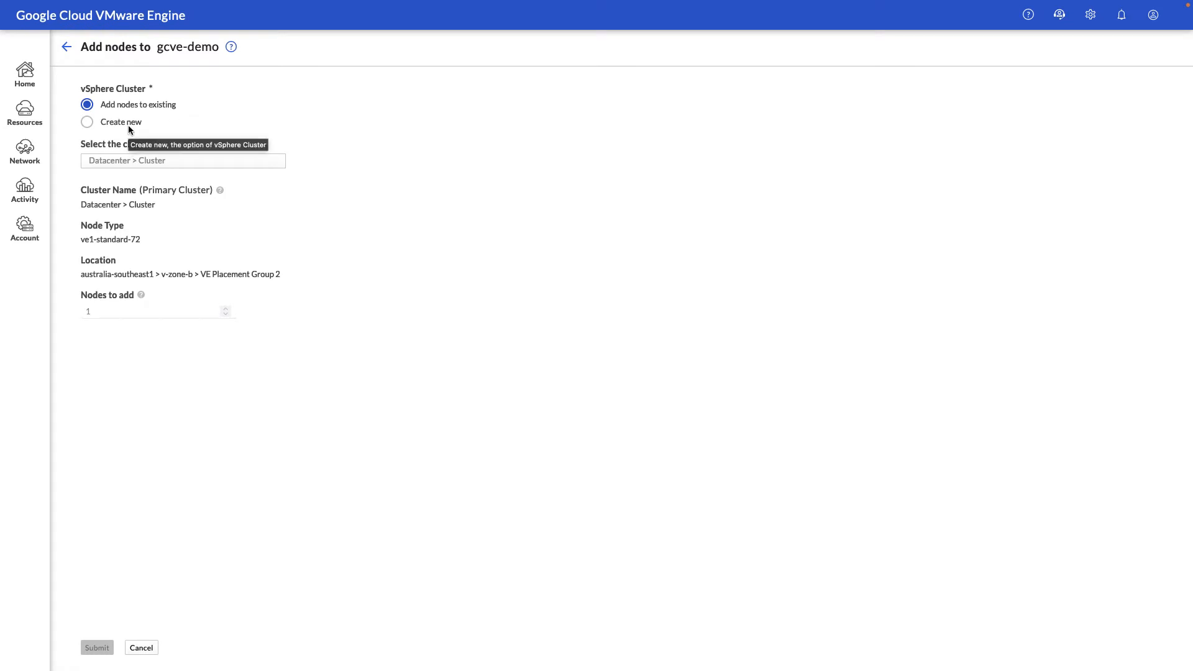
{"action": "left_click", "coordinate": [66, 46]}
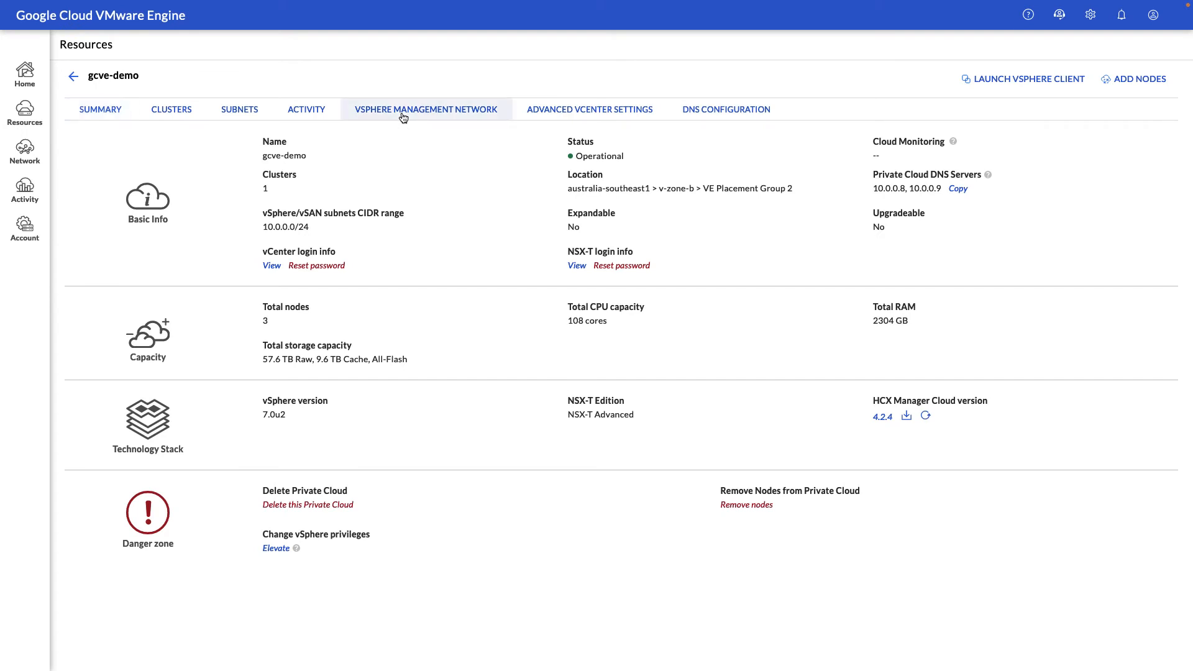
Show the vSphere management network appliances and highlight the vCenter Server Appliance version.
{"action": "left_click", "coordinate": [425, 109]}
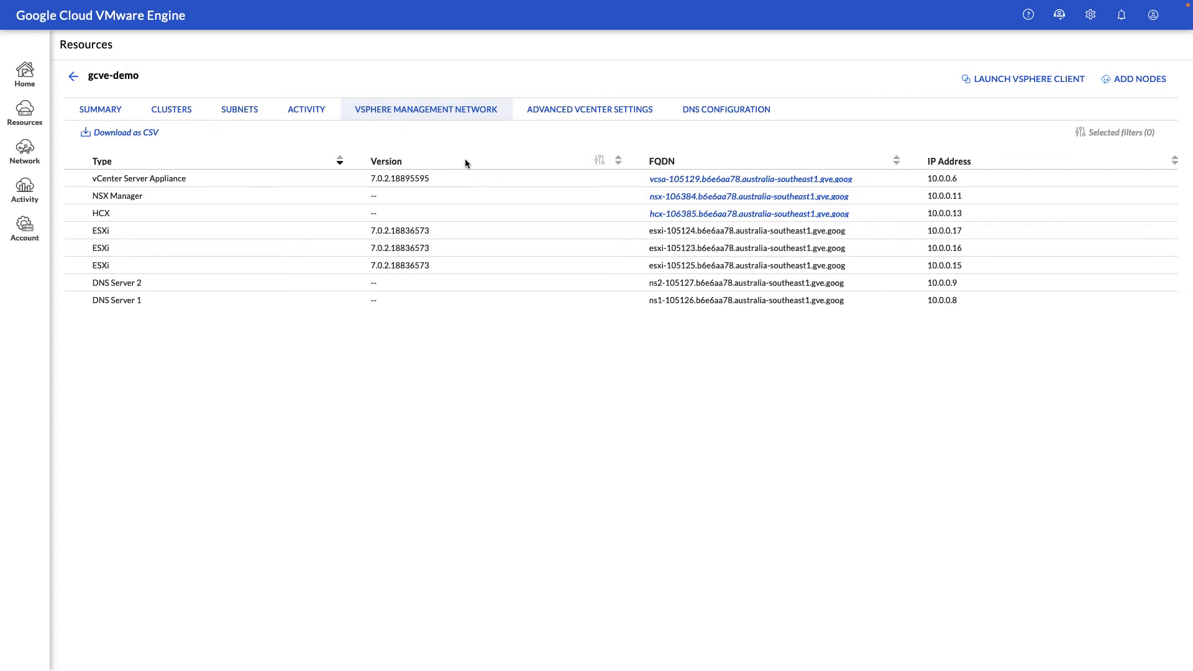
{"action": "double_click", "coordinate": [399, 178]}
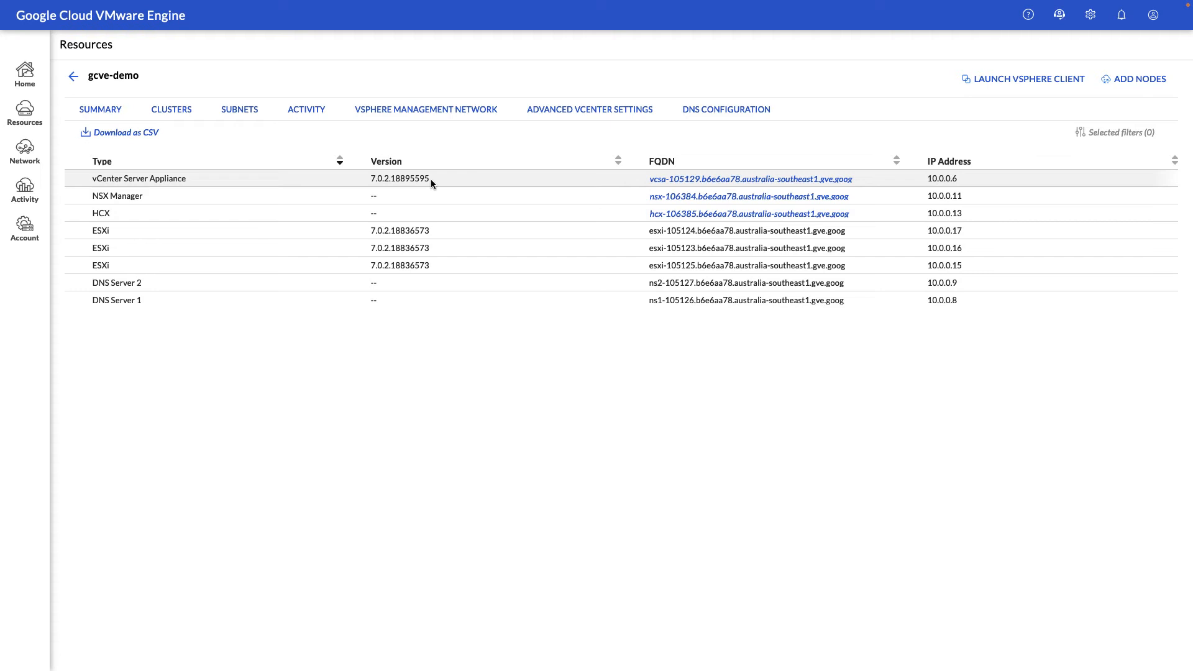
{"action": "mouse_move", "coordinate": [434, 265]}
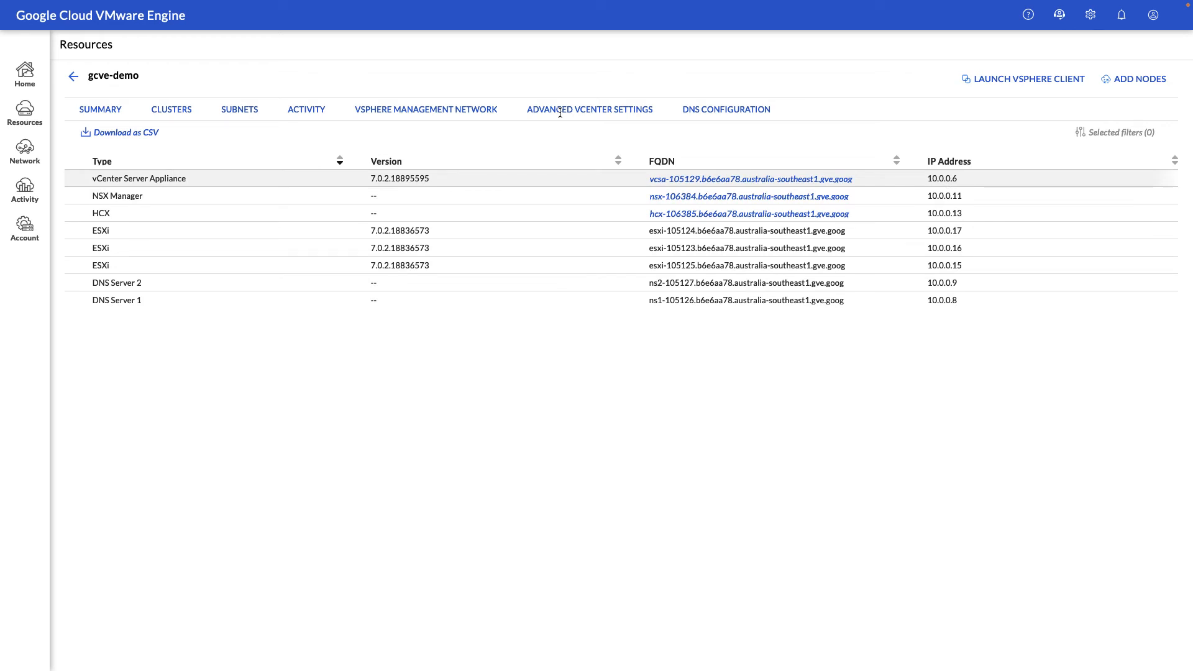
View gcve-demo's advanced vCenter settings, then its DNS Configuration with no profiles yet.
{"action": "left_click", "coordinate": [589, 109]}
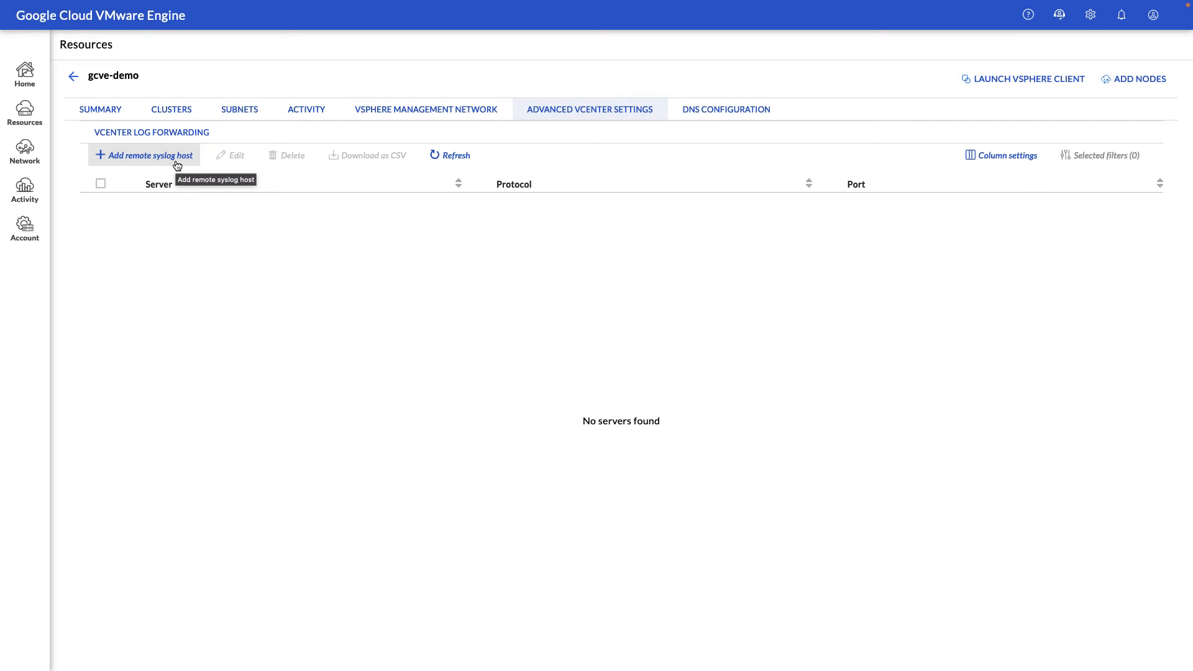
{"action": "left_click", "coordinate": [726, 110]}
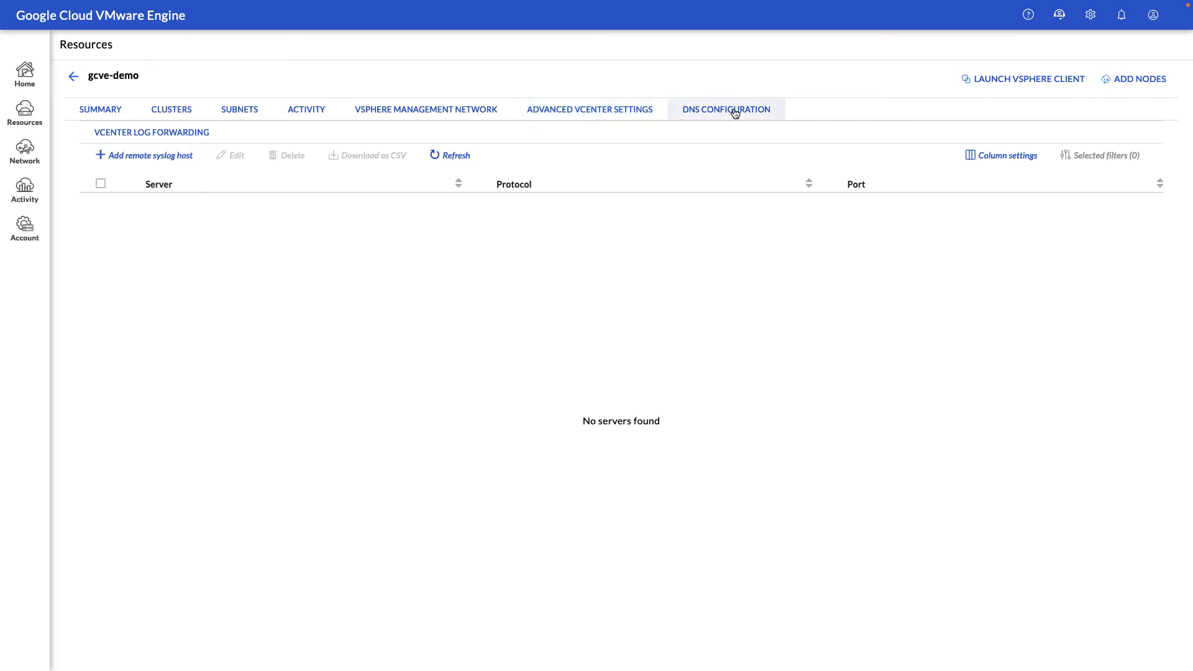
{"action": "left_click", "coordinate": [724, 109]}
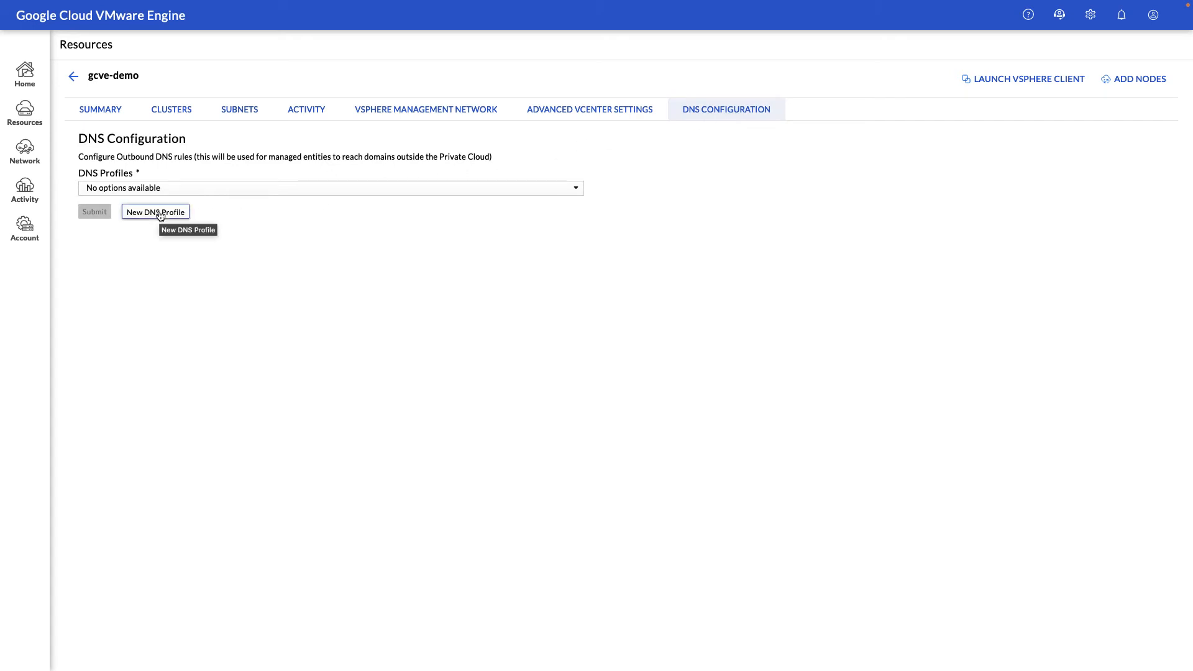
Start a new DNS profile named on-prem with domain onprem.domain.
{"action": "left_click", "coordinate": [155, 211]}
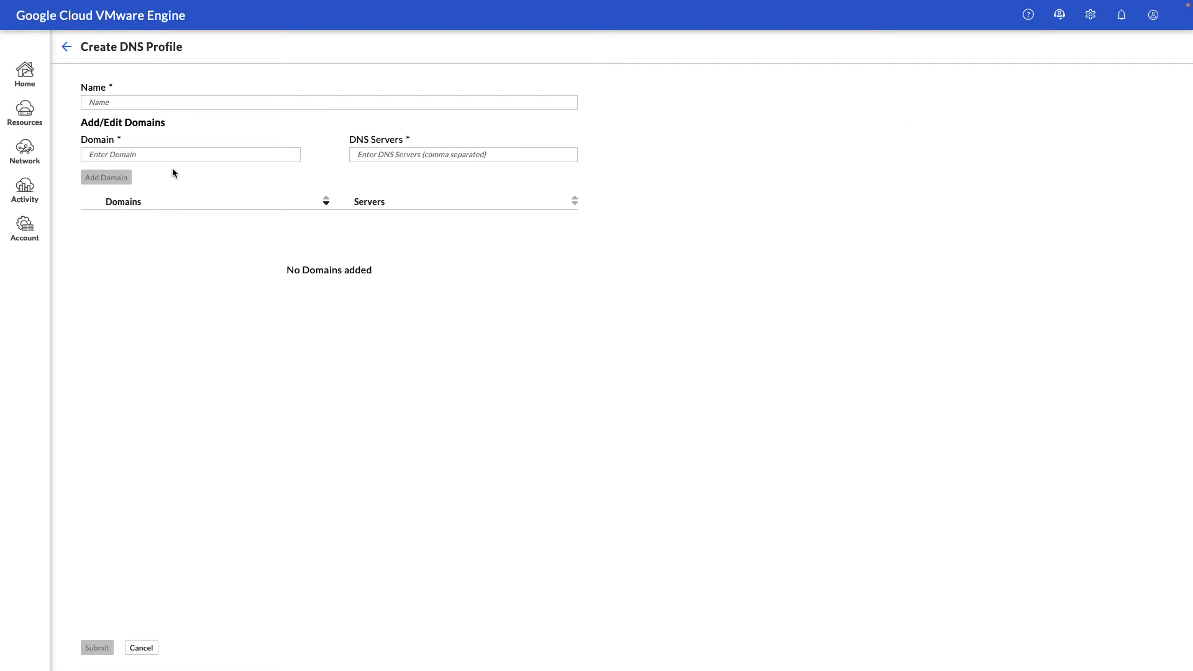
{"action": "left_click", "coordinate": [328, 102]}
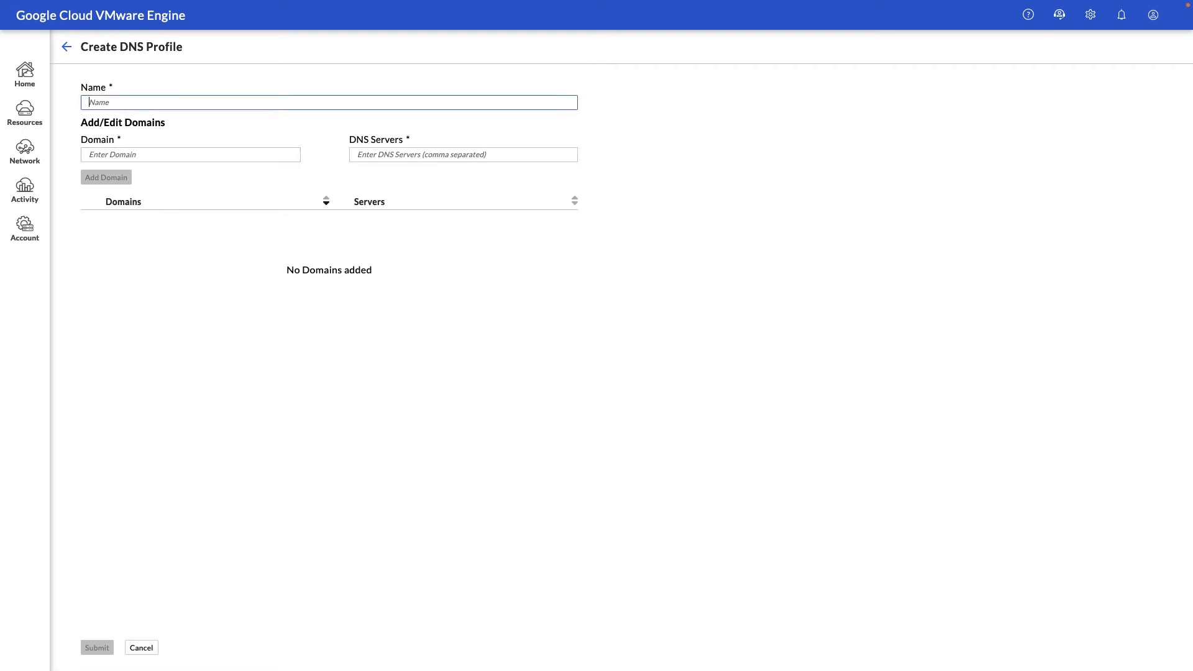
{"action": "type", "text": "on-prt"}
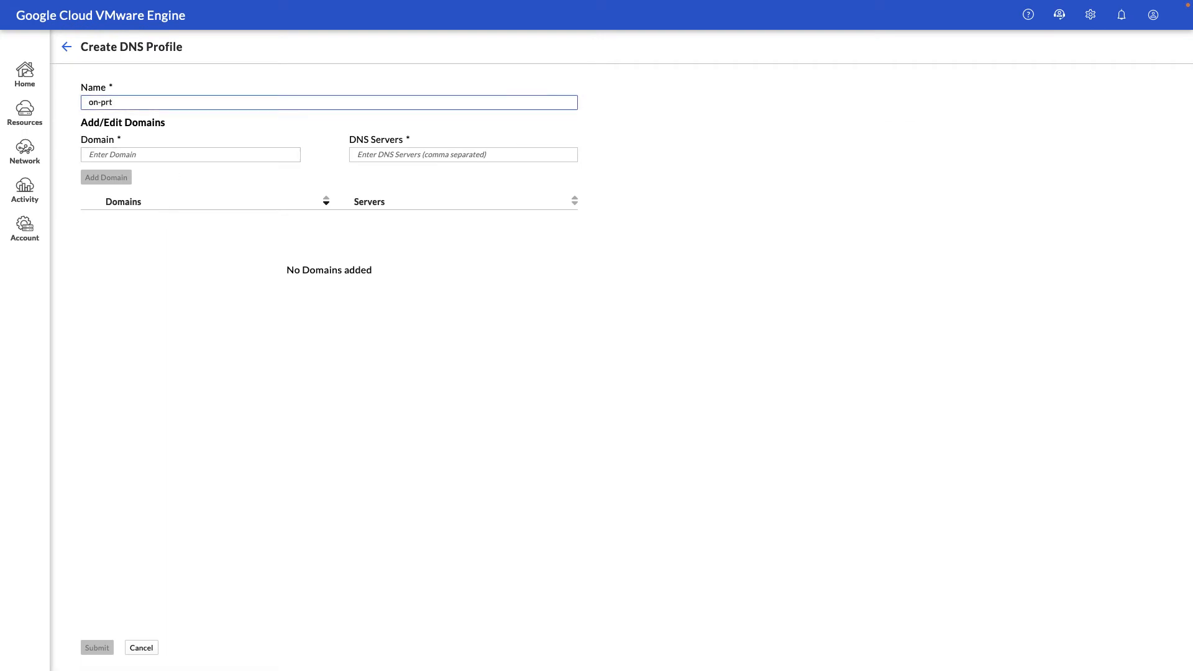
{"action": "type", "text": "on-prem"}
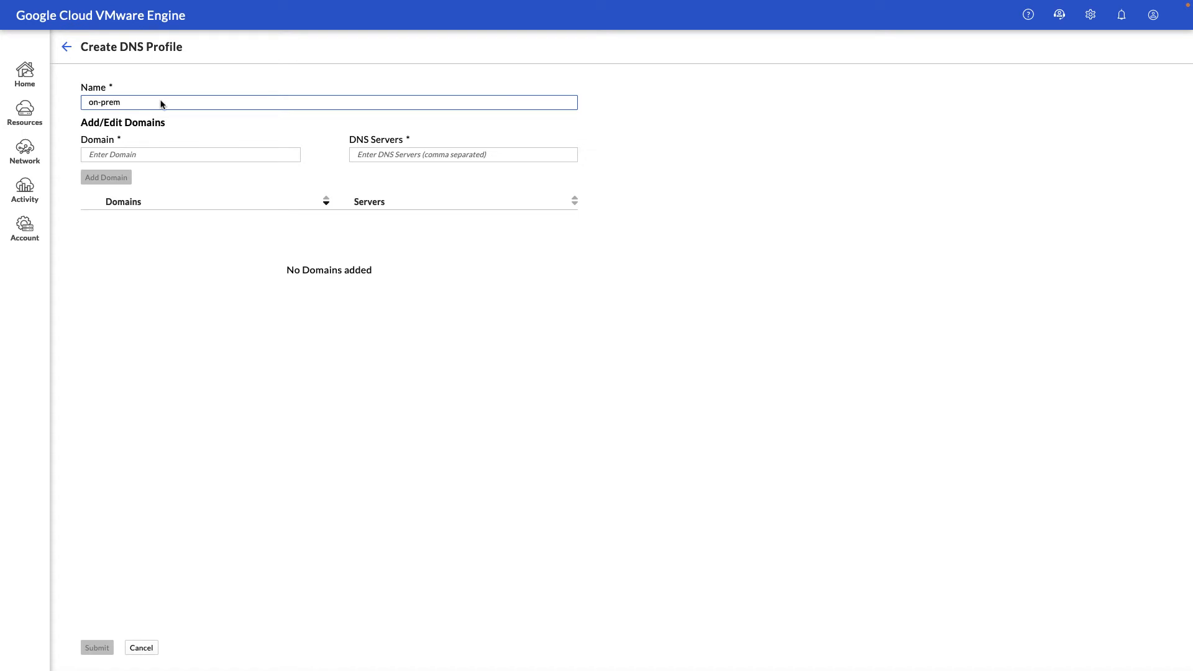
{"action": "type", "text": "onprem.domain"}
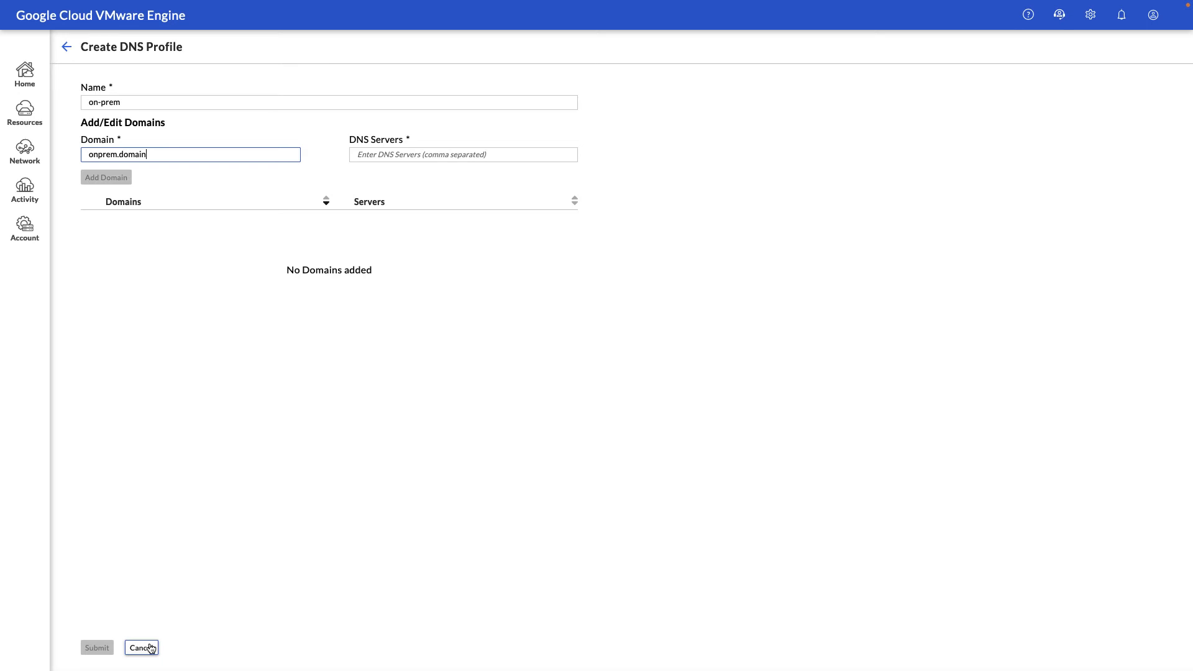
Cancel the new DNS profile without saving.
{"action": "left_click", "coordinate": [142, 647]}
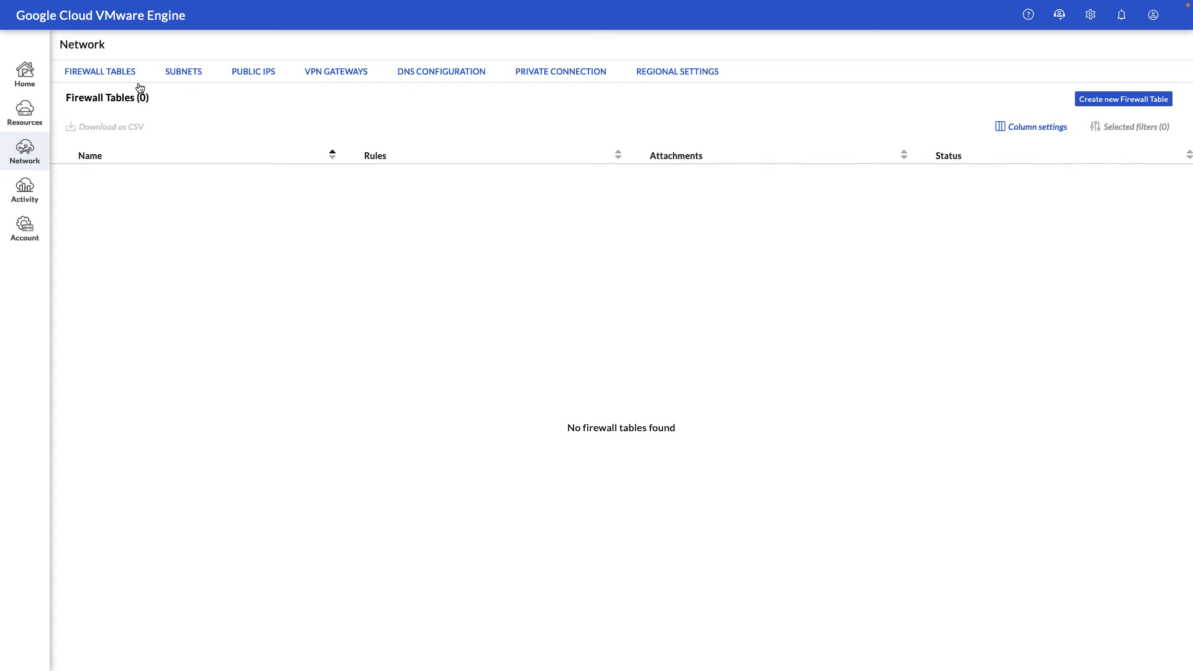
{"action": "mouse_move", "coordinate": [182, 71]}
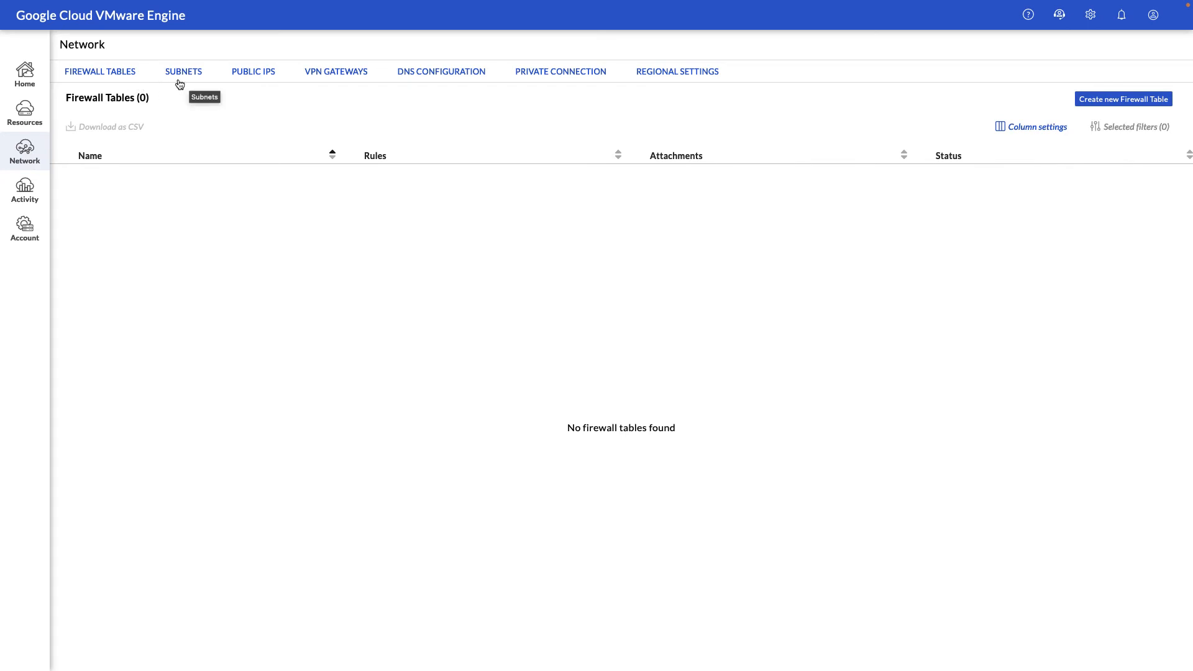
{"action": "mouse_move", "coordinate": [253, 81]}
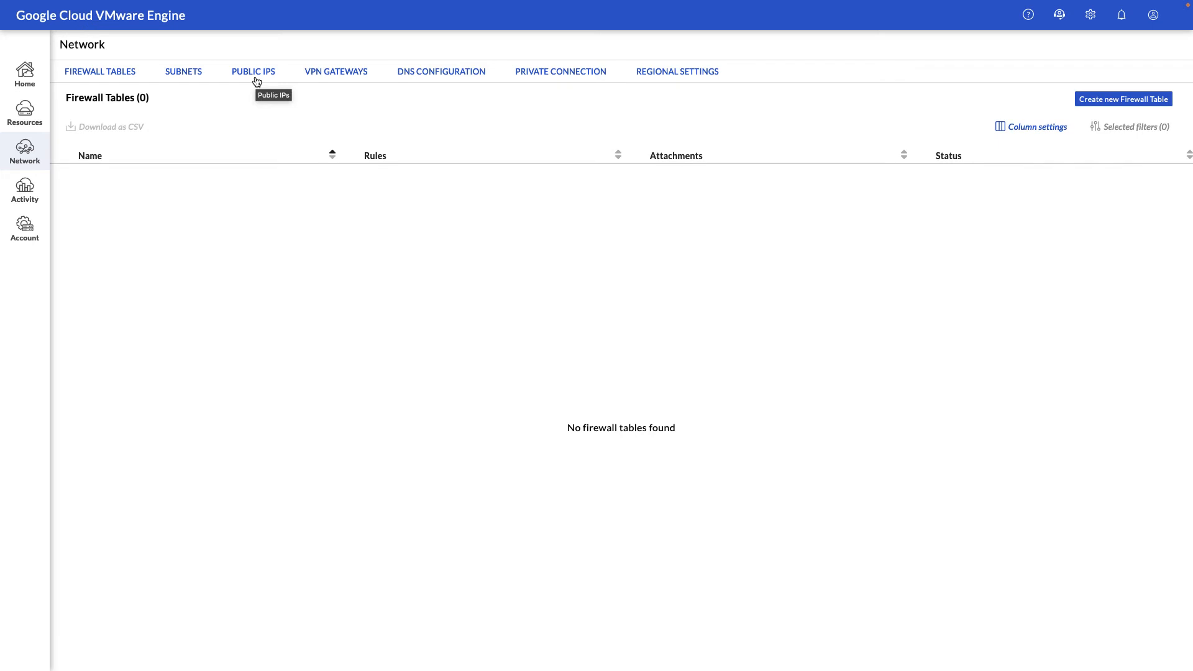
{"action": "mouse_move", "coordinate": [336, 72]}
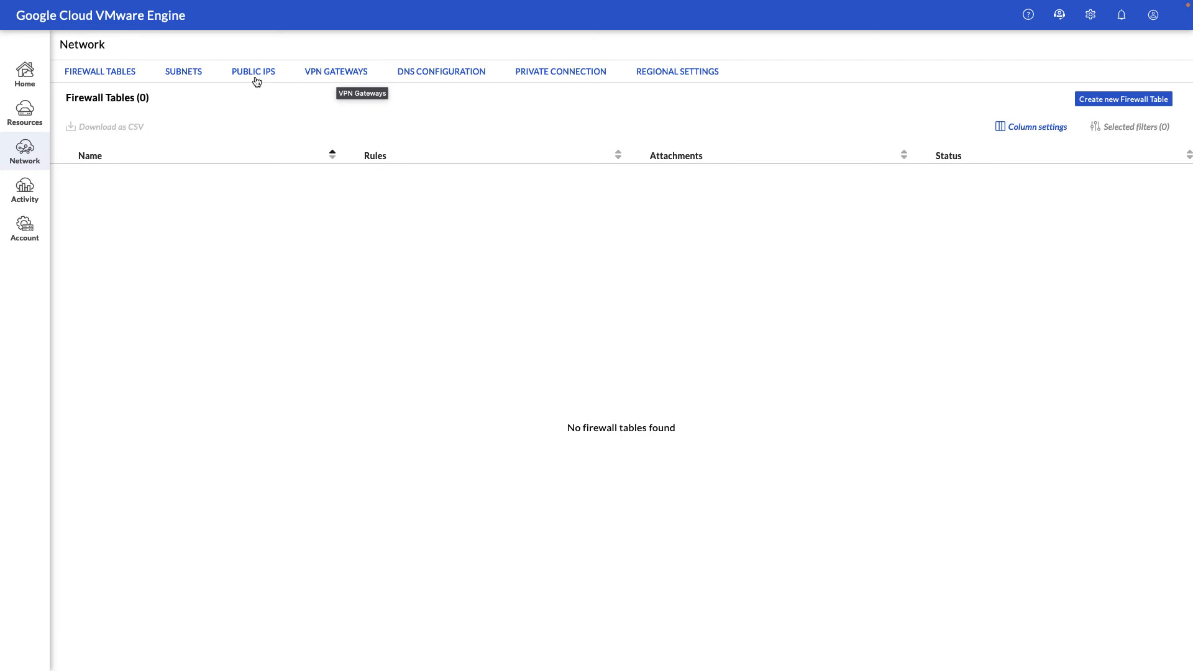
{"action": "mouse_move", "coordinate": [553, 72]}
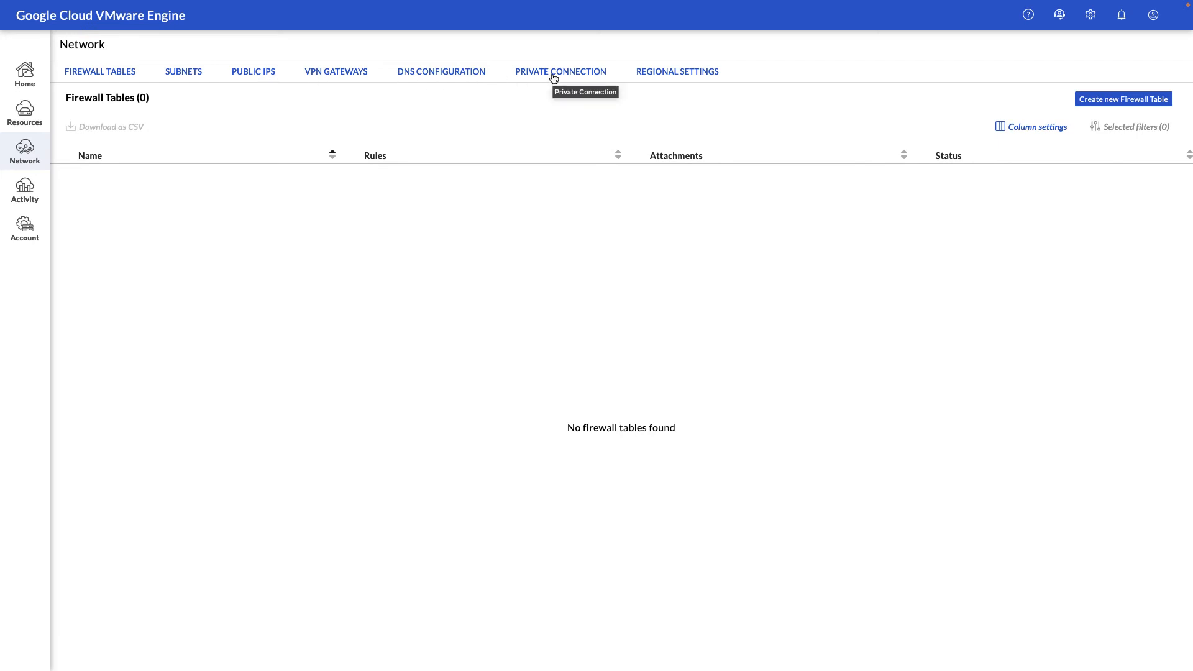
Open the Add Private Connection form from the Private Connection list.
{"action": "left_click", "coordinate": [561, 71]}
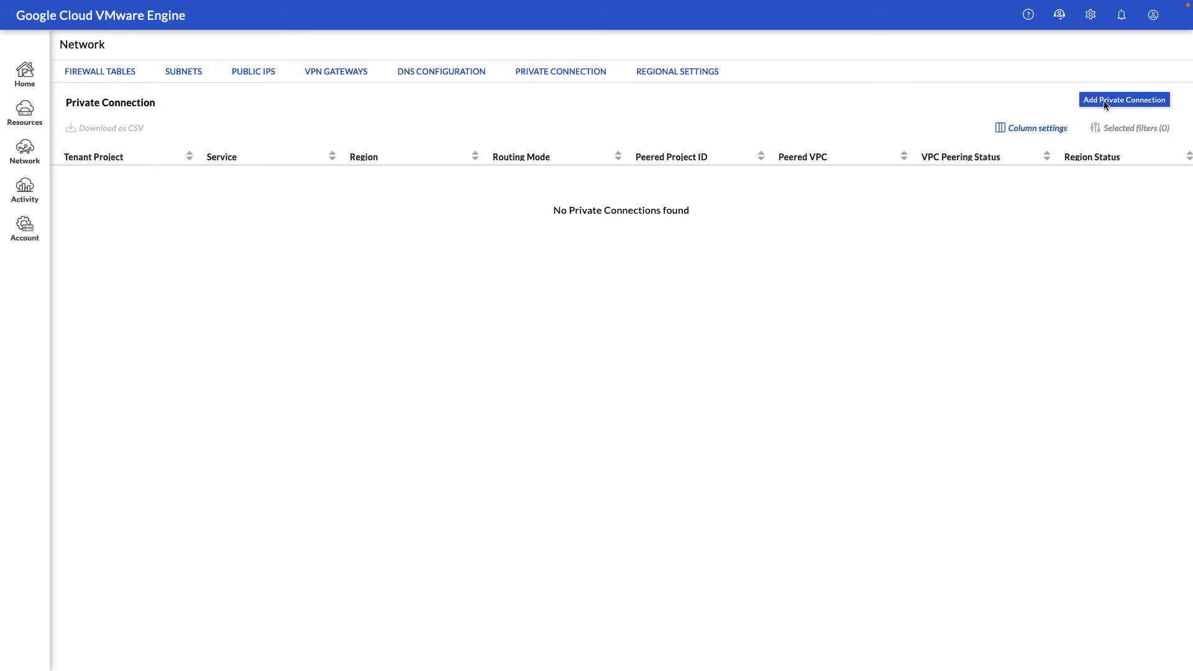
{"action": "left_click", "coordinate": [1123, 99]}
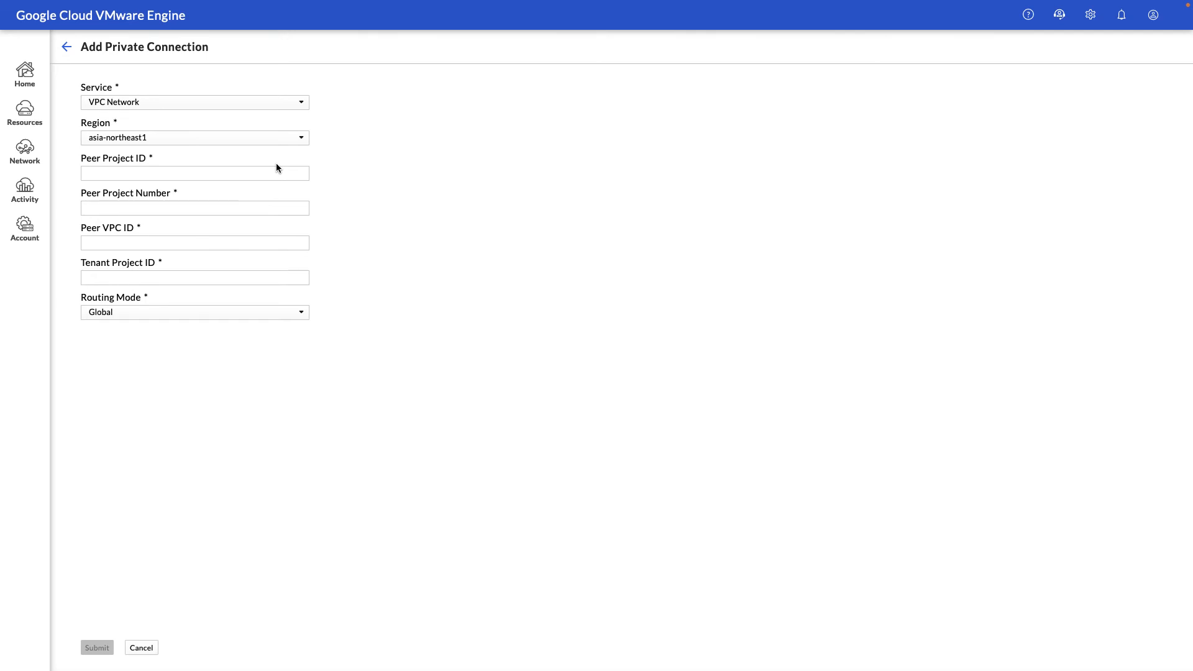
{"action": "mouse_move", "coordinate": [270, 274]}
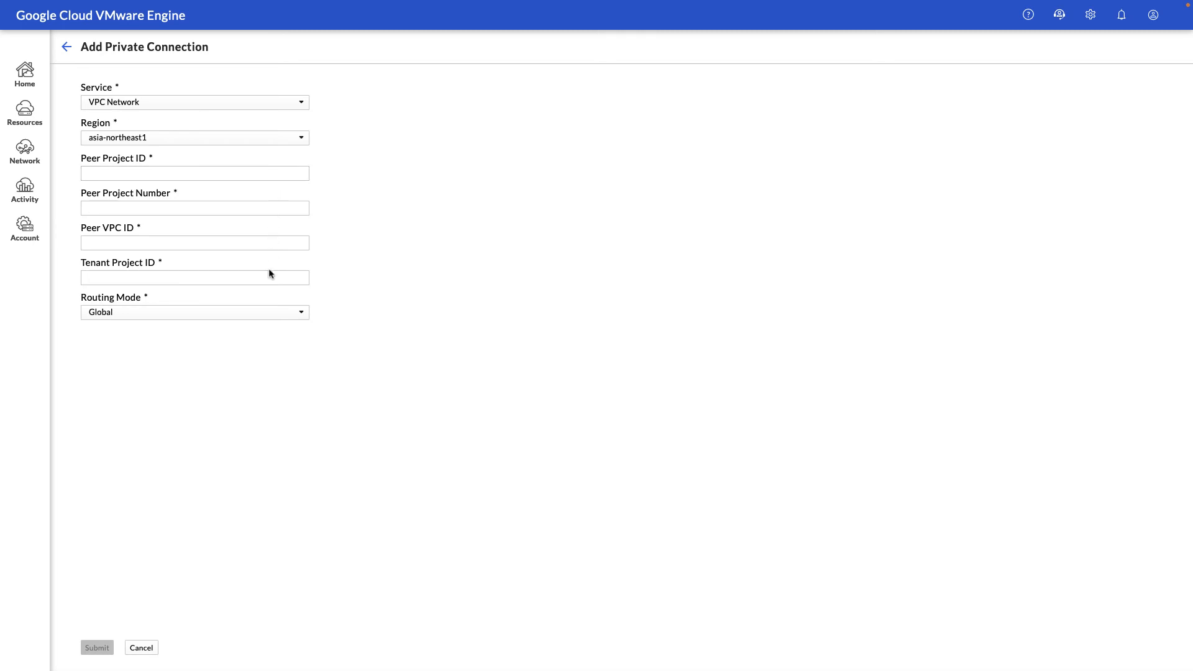
{"action": "mouse_move", "coordinate": [178, 554]}
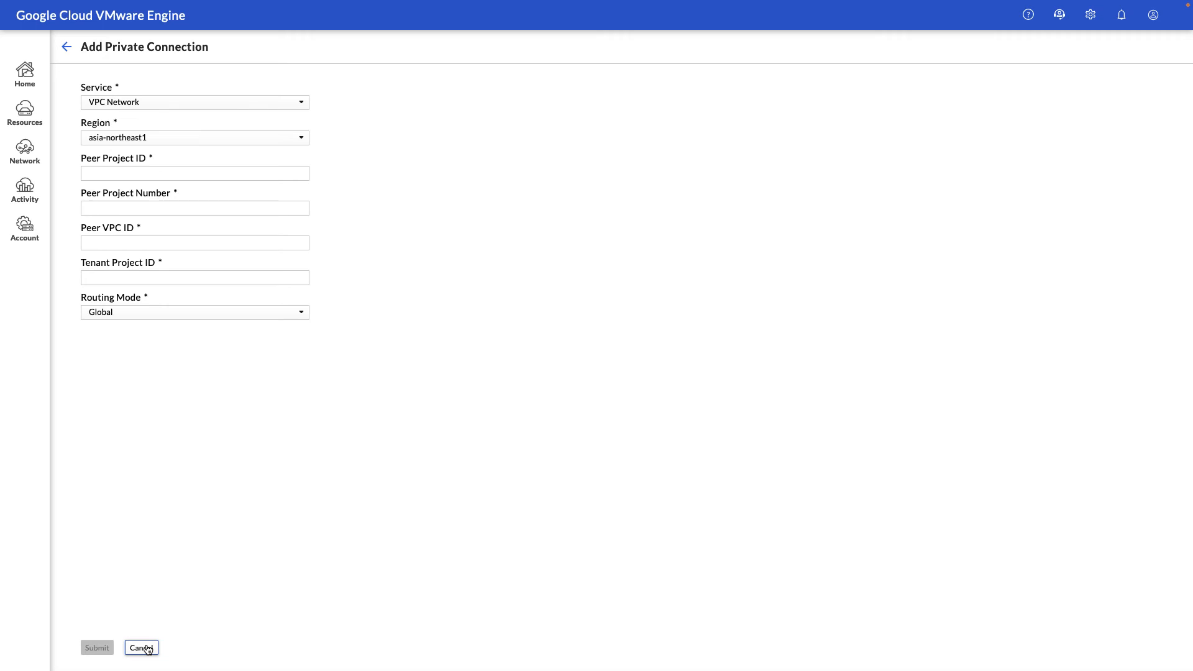
Discard the private connection, draft an australia-southeast1 region with Internet Access and Public IP Service on, then go to Activity.
{"action": "left_click", "coordinate": [140, 648]}
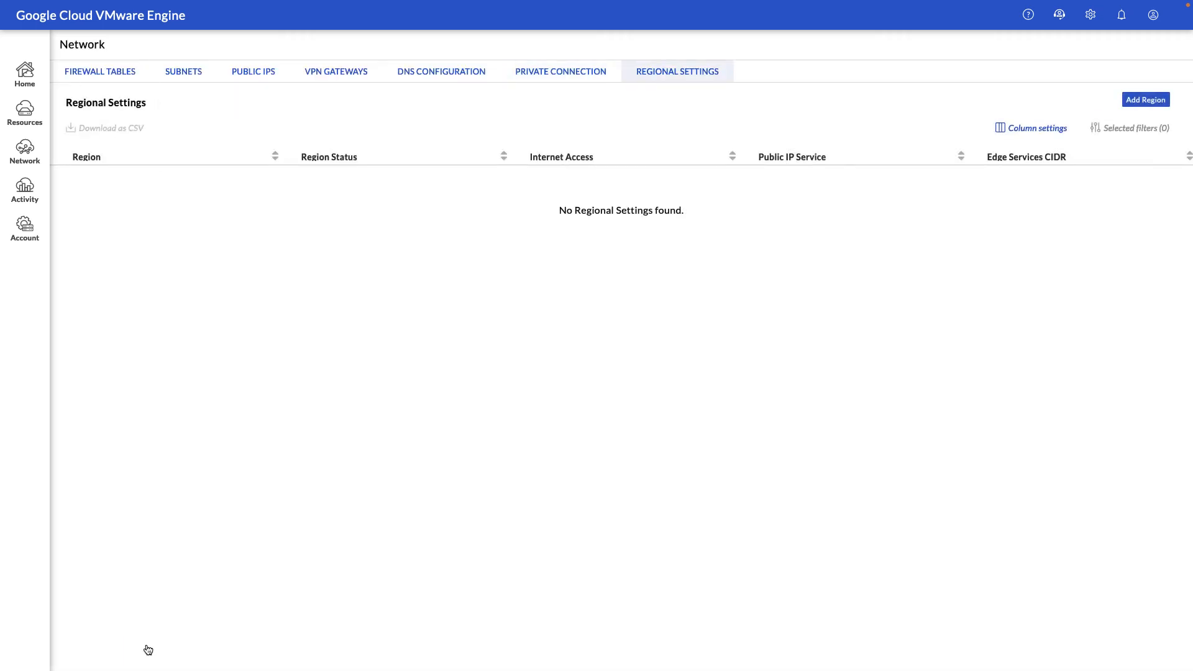
{"action": "mouse_move", "coordinate": [641, 375]}
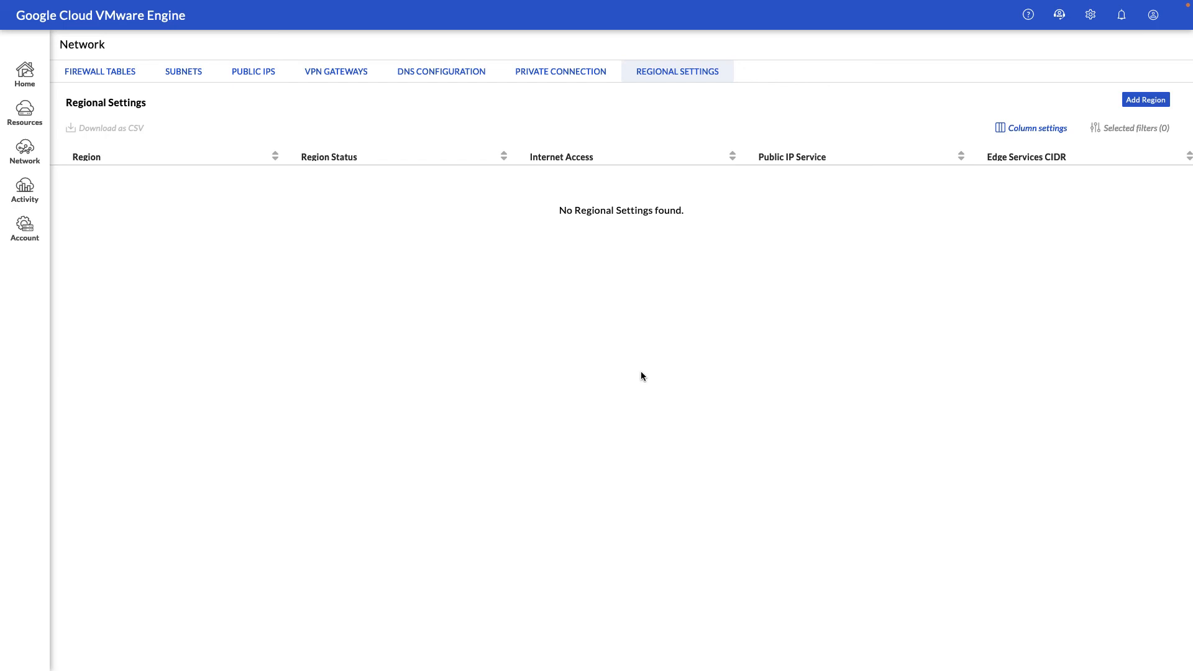
{"action": "left_click", "coordinate": [1144, 100]}
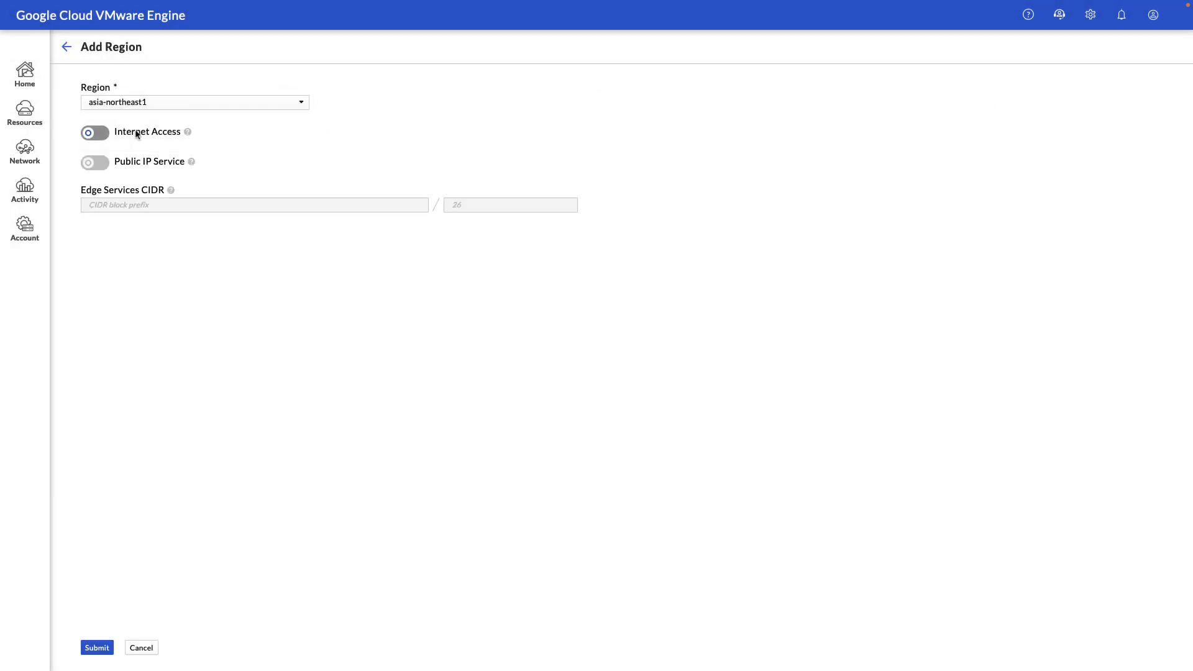
{"action": "left_click", "coordinate": [95, 133]}
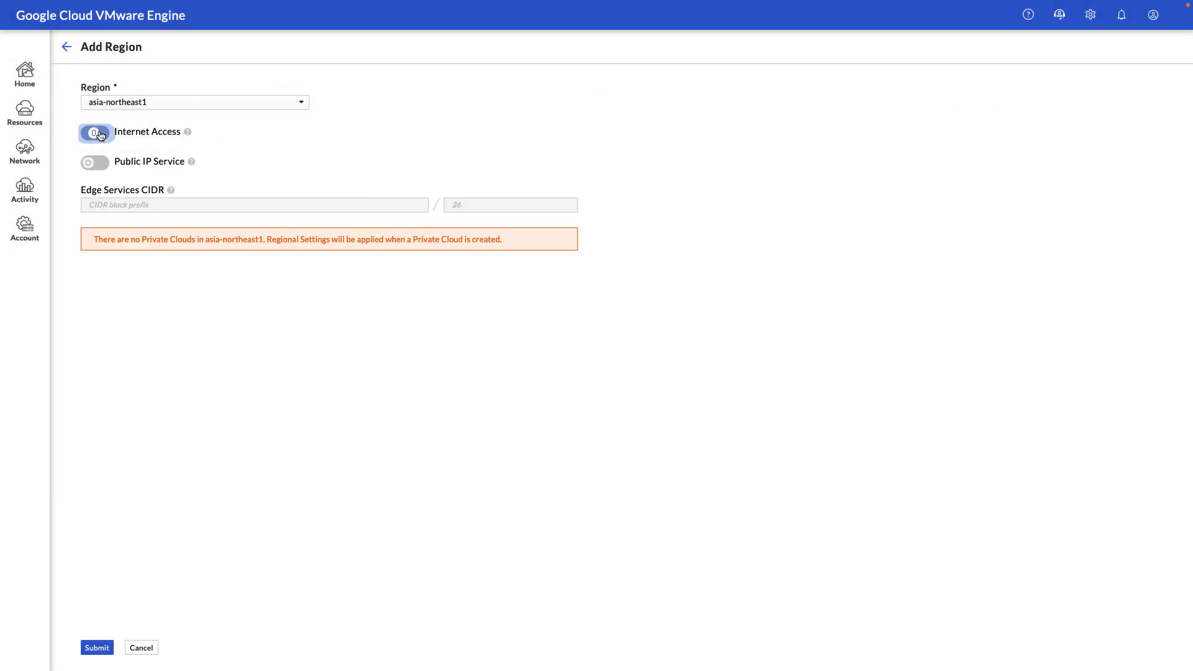
{"action": "left_click", "coordinate": [95, 132]}
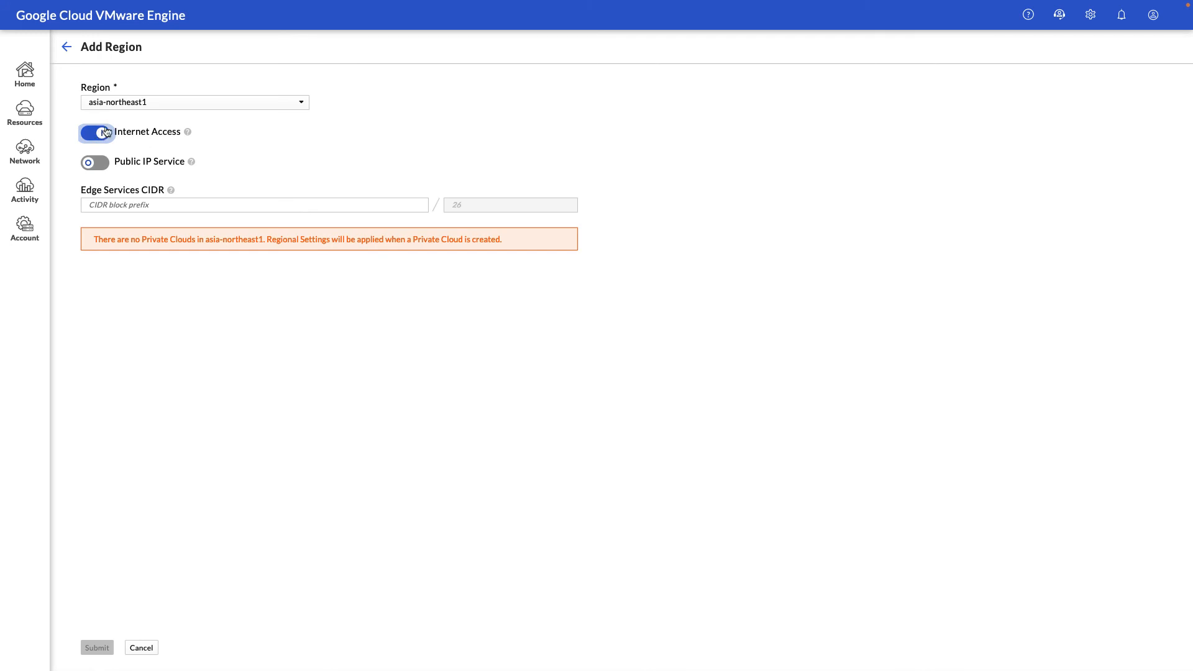
{"action": "left_click", "coordinate": [194, 102]}
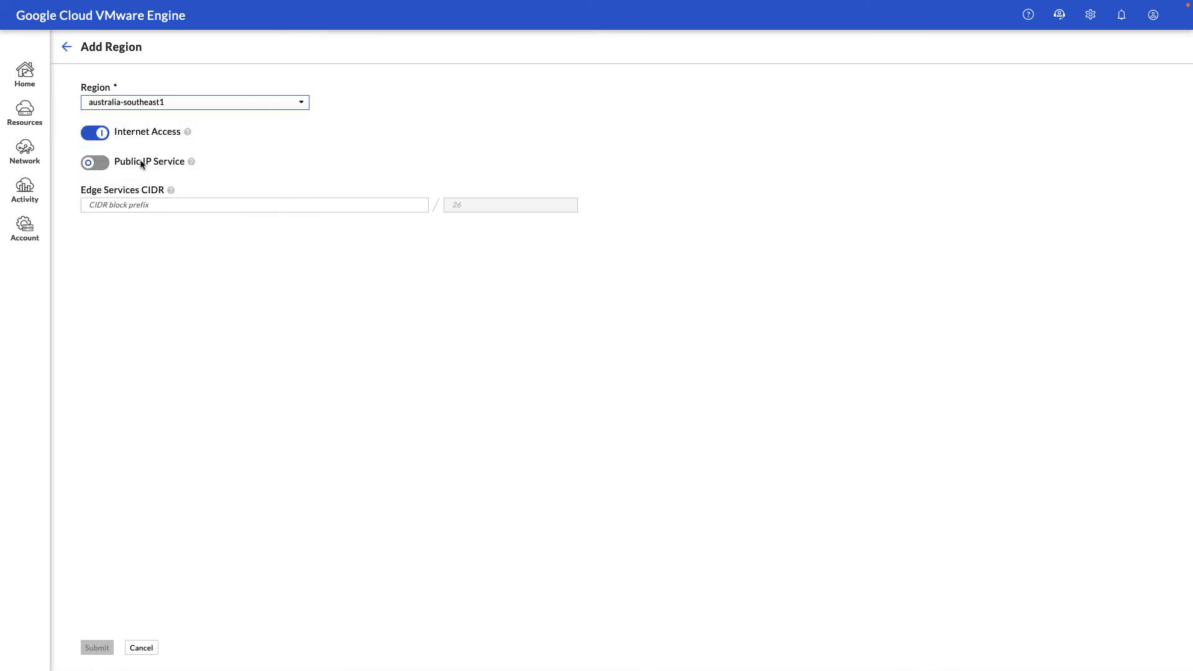
{"action": "left_click", "coordinate": [94, 161]}
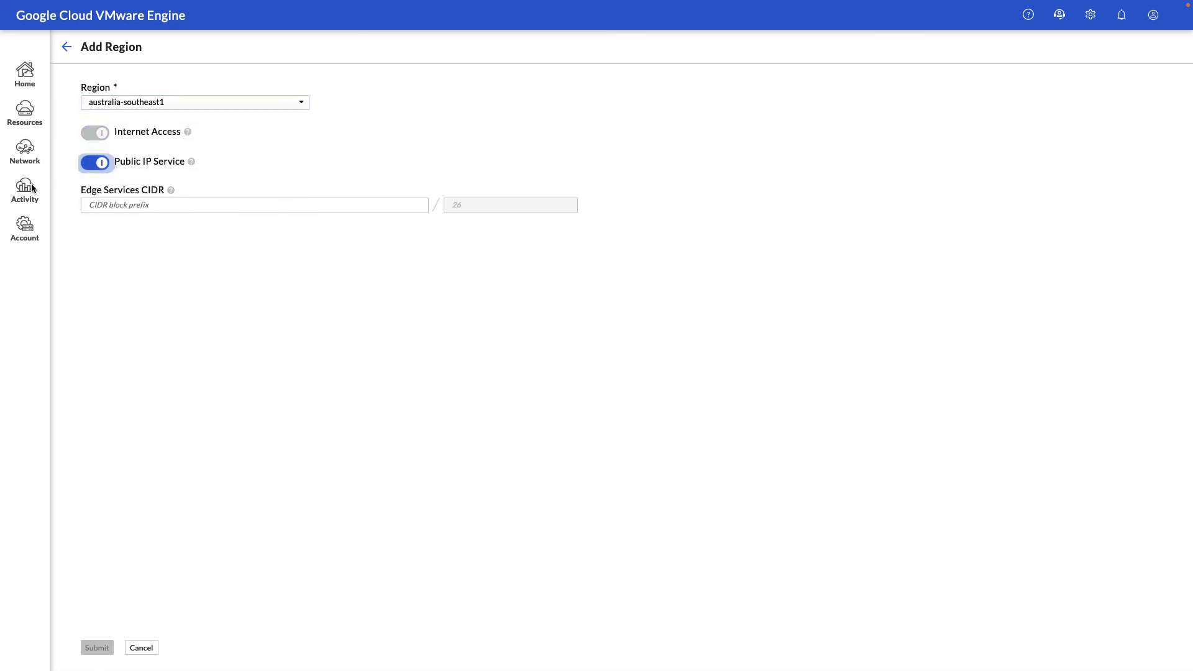
{"action": "left_click", "coordinate": [25, 191]}
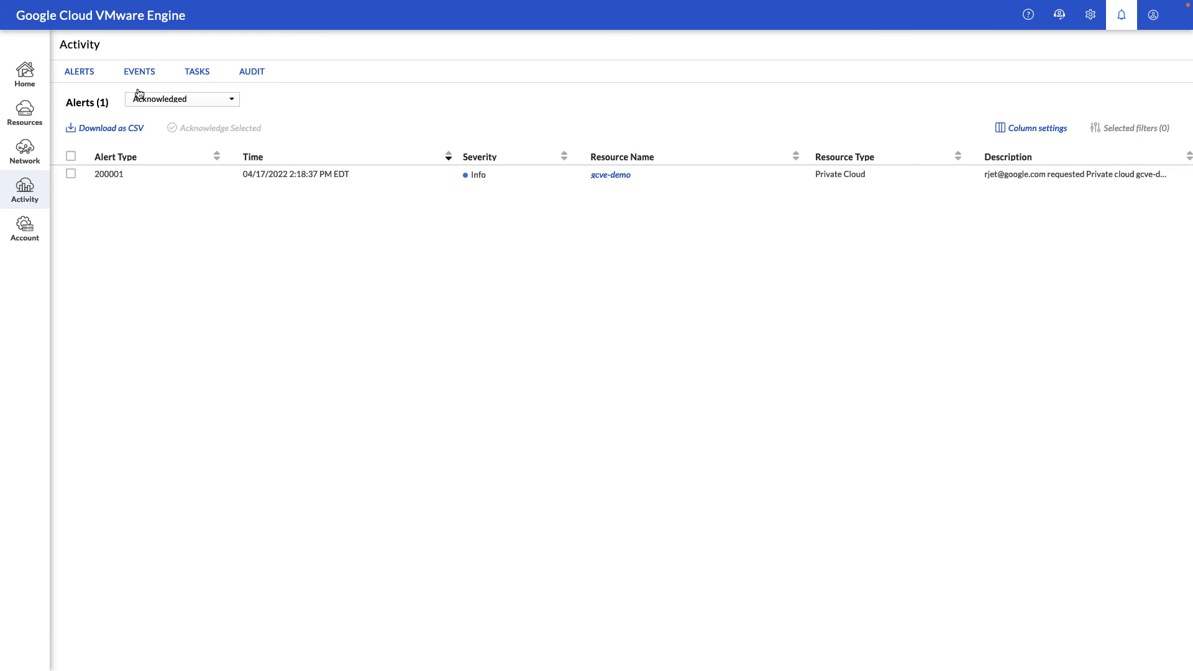
{"action": "mouse_move", "coordinate": [197, 72]}
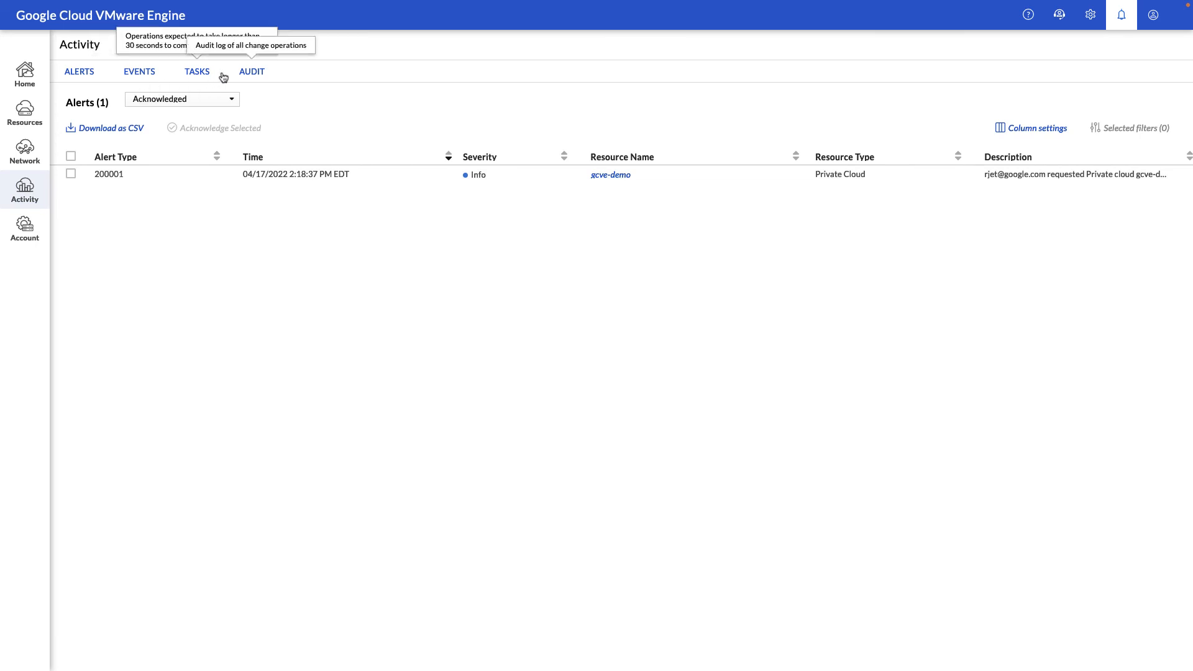
Switch tabs on the Activity page to review alerts for gcve-demo.
{"action": "left_click", "coordinate": [250, 71]}
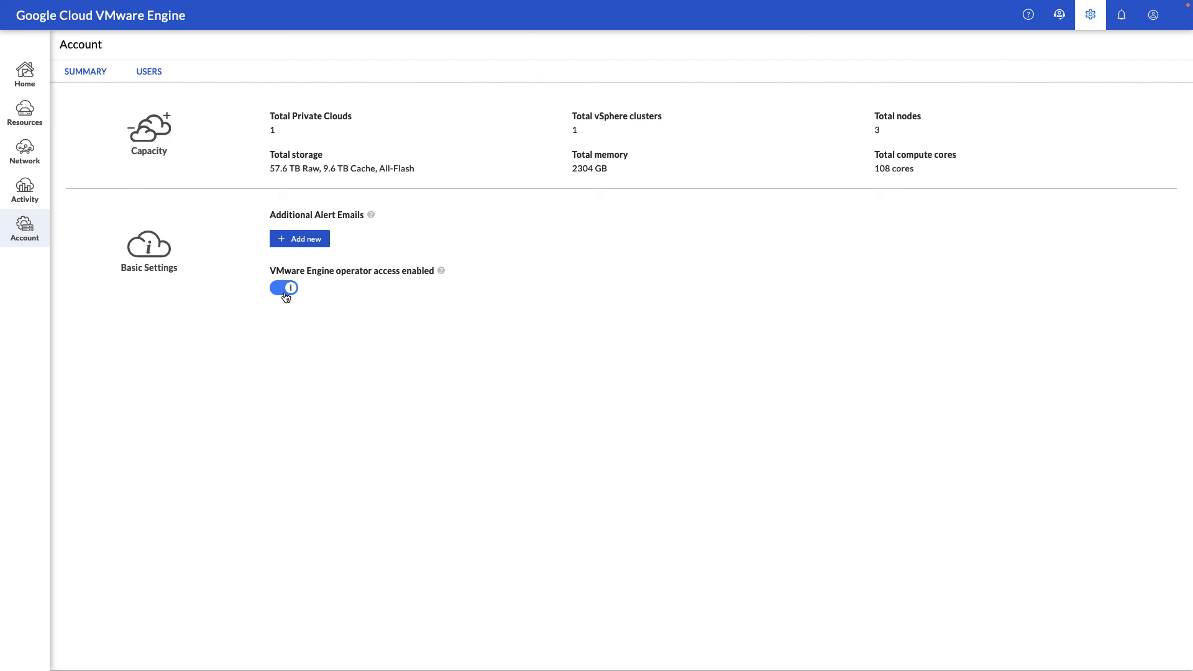
Return to the Home overview dashboard.
{"action": "left_click", "coordinate": [25, 74]}
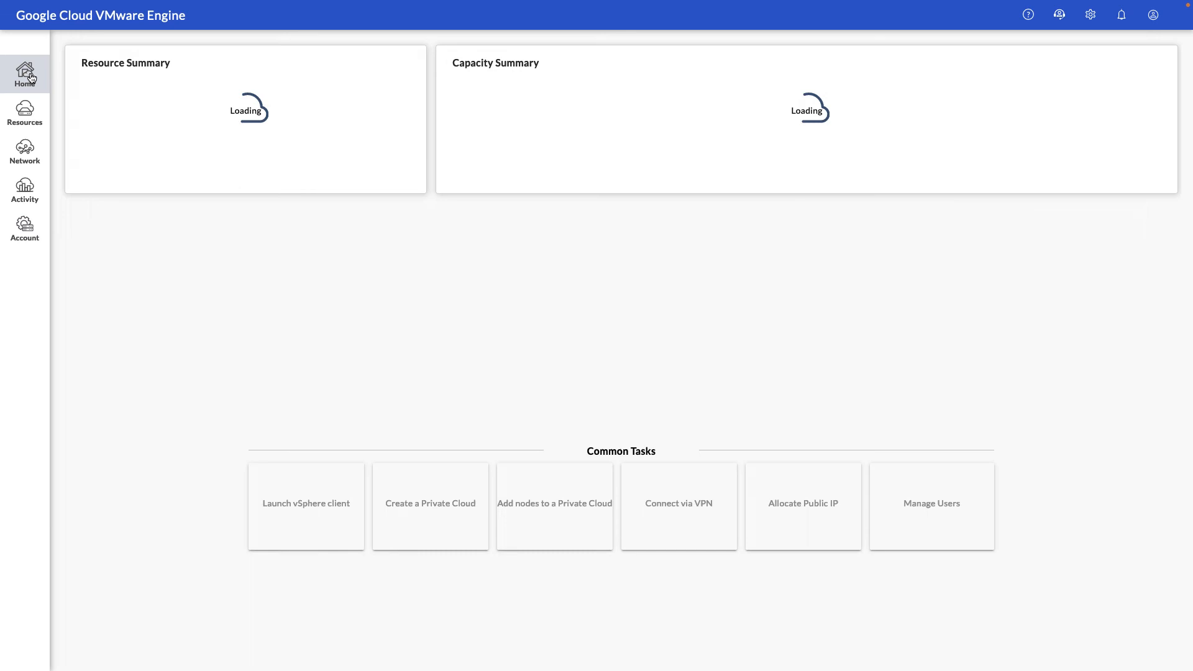